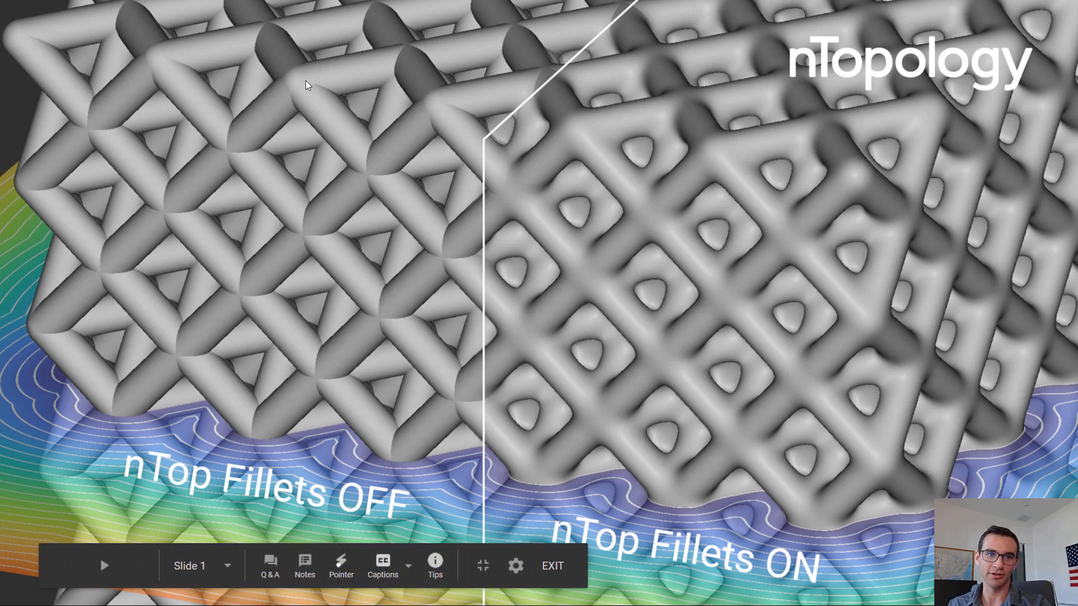
{"action": "mouse_move", "coordinate": [241, 142]}
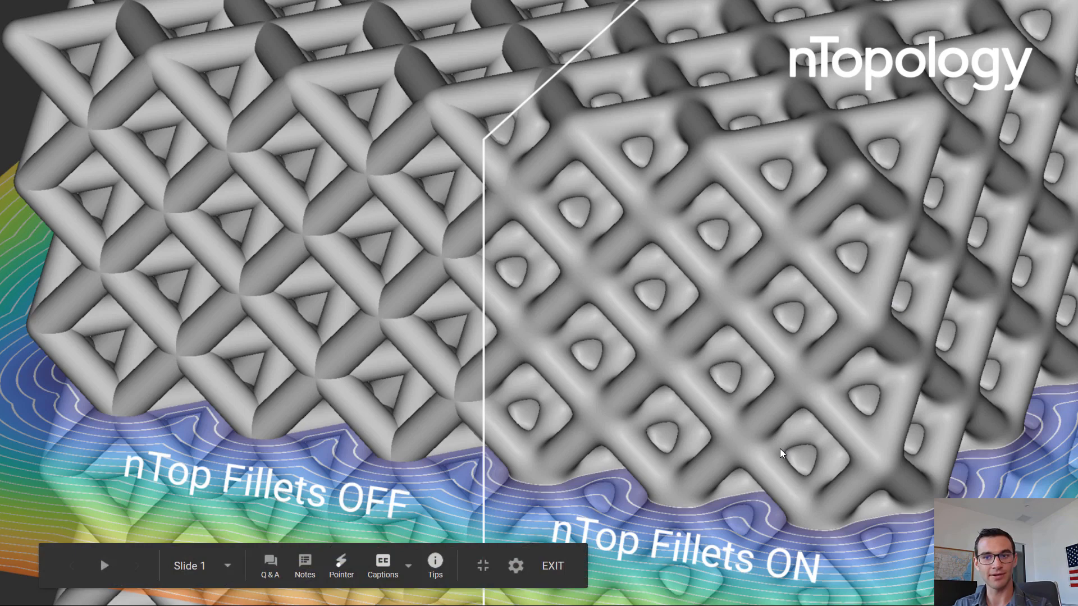
{"action": "mouse_move", "coordinate": [781, 461]}
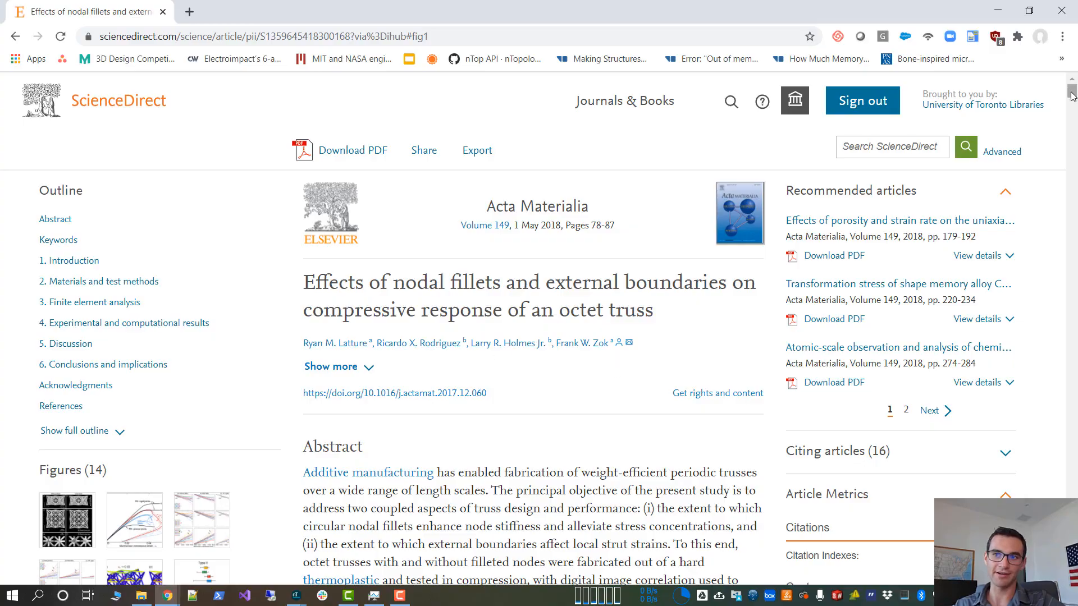
Scroll to the article's Conclusions and highlight the finding that fillets raise buckling stress about 20%.
{"action": "scroll", "scroll_direction": "down", "scroll_amount": 3}
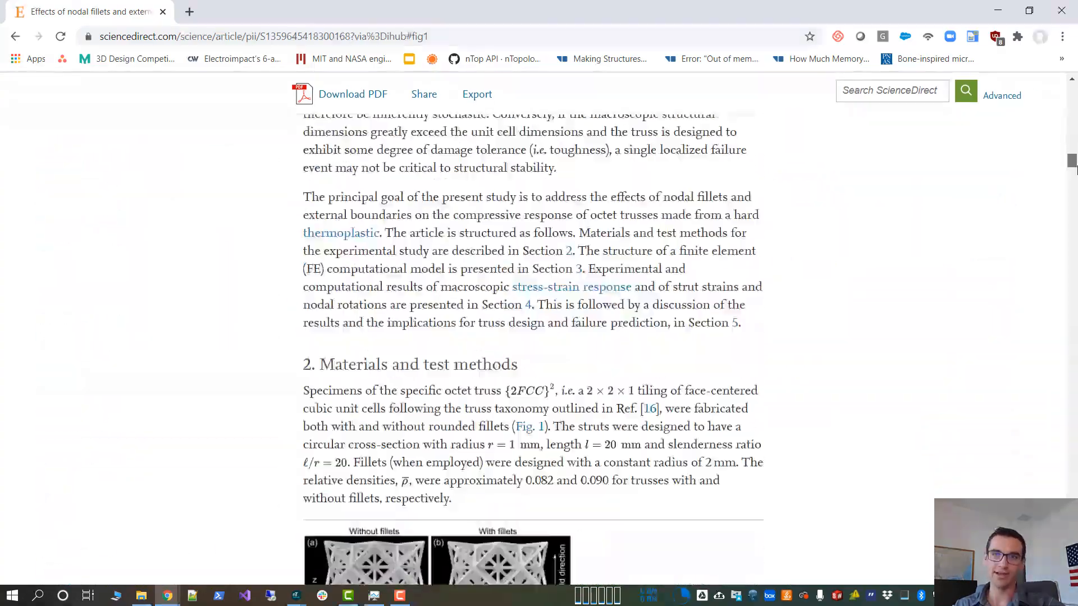
{"action": "scroll", "scroll_direction": "down", "scroll_amount": 3}
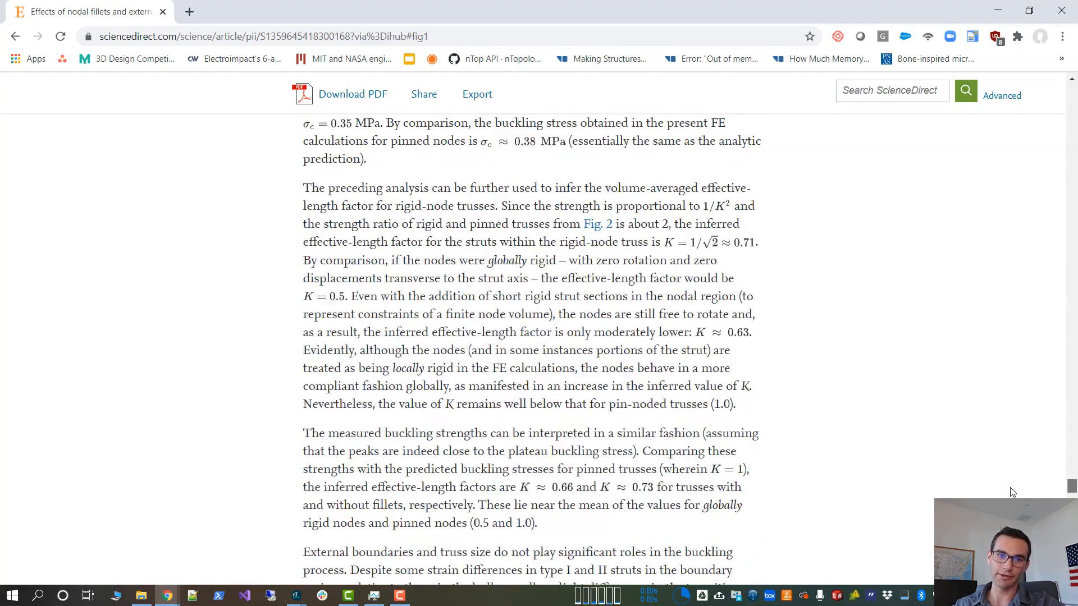
{"action": "scroll", "scroll_direction": "down", "scroll_amount": 3}
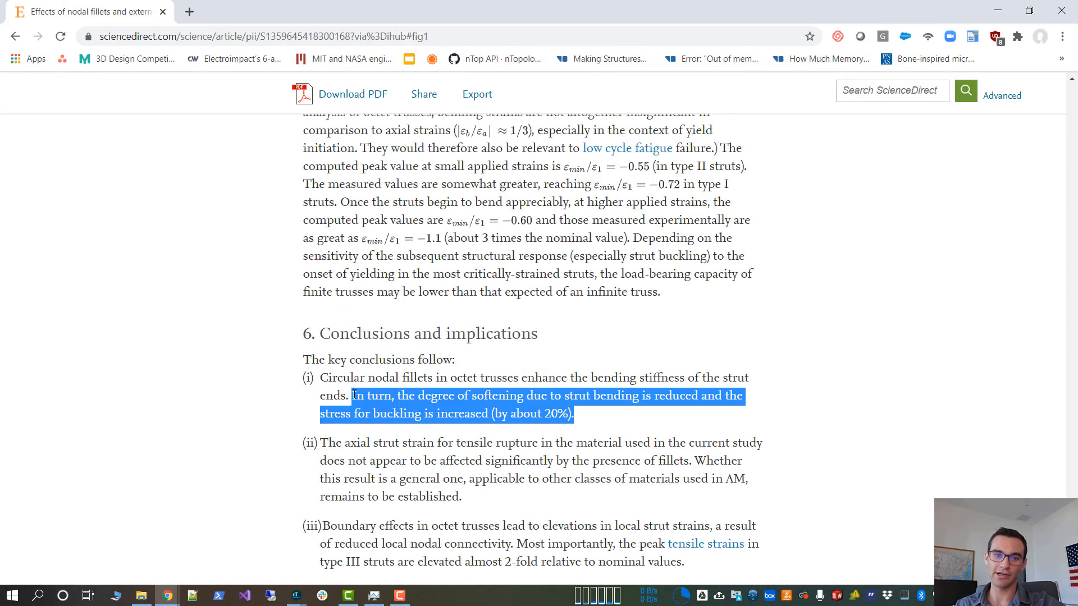
{"action": "mouse_move", "coordinate": [296, 413]}
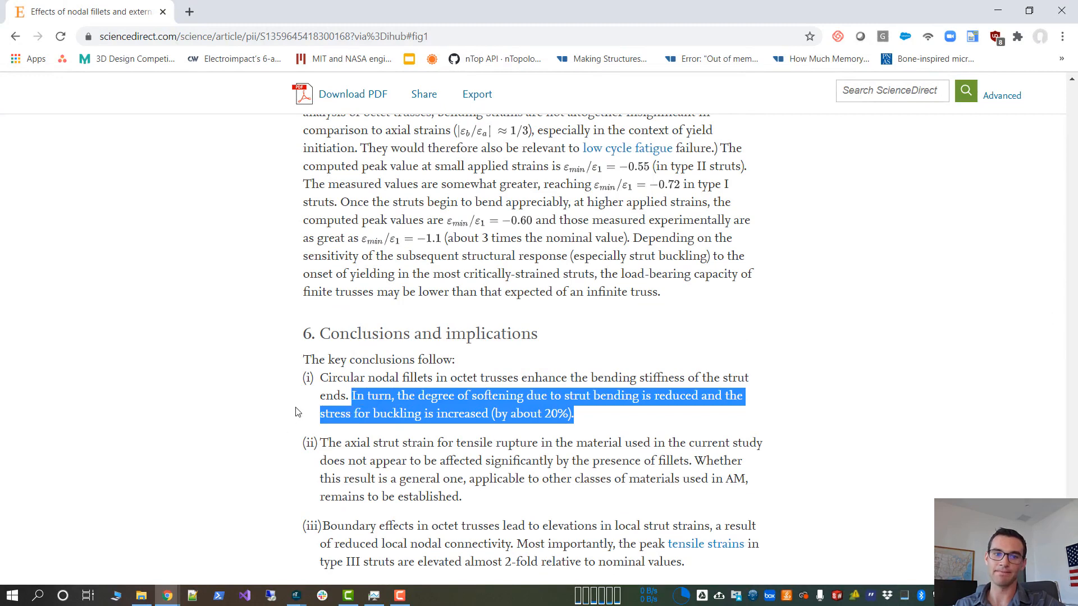
{"action": "left_click", "coordinate": [296, 414]}
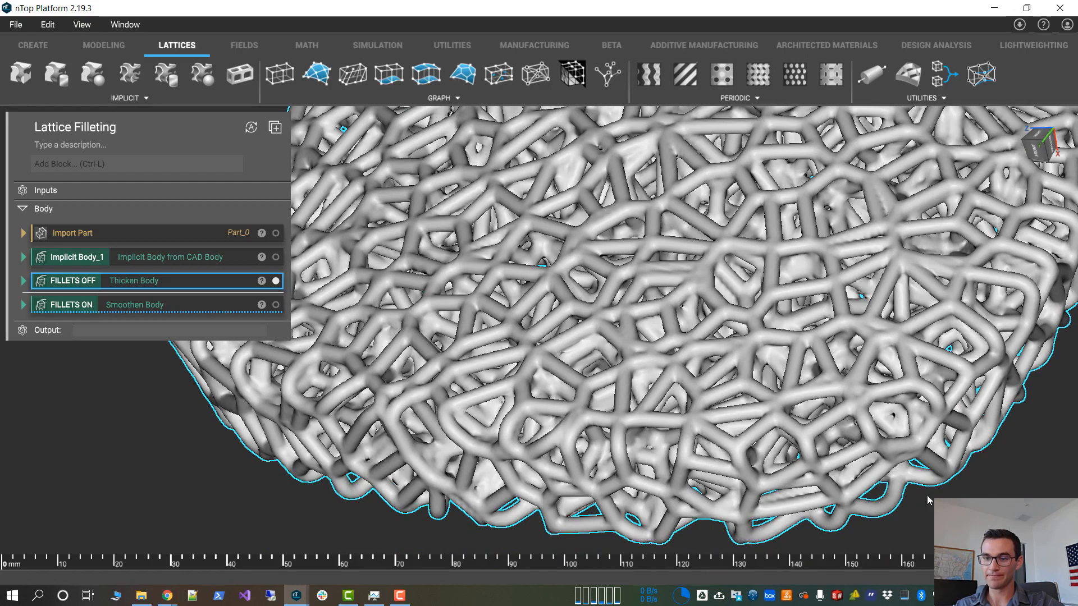
{"action": "mouse_move", "coordinate": [621, 311]}
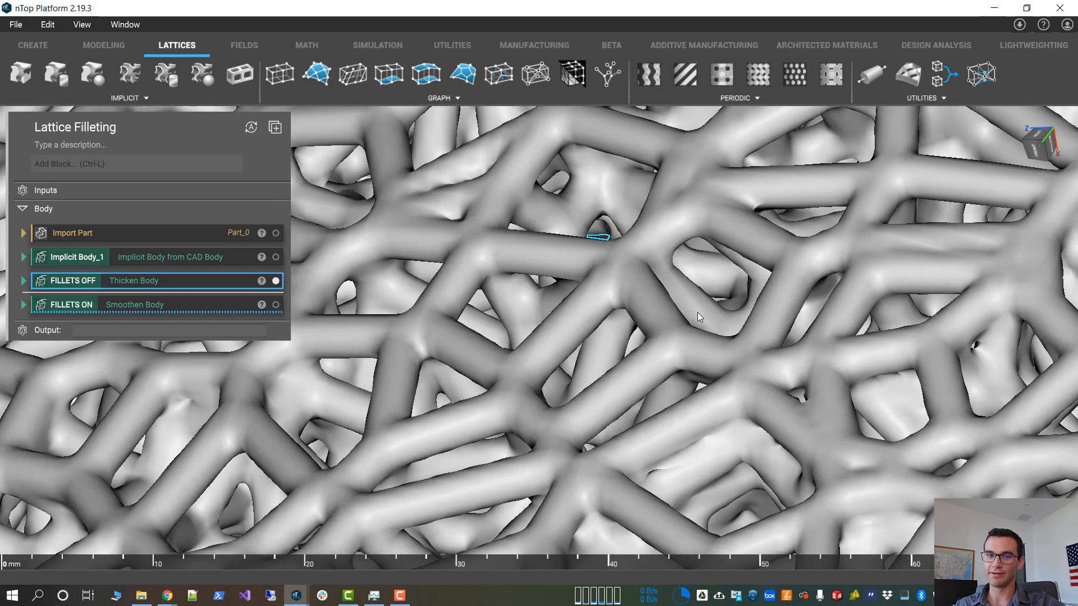
{"action": "mouse_move", "coordinate": [413, 367]}
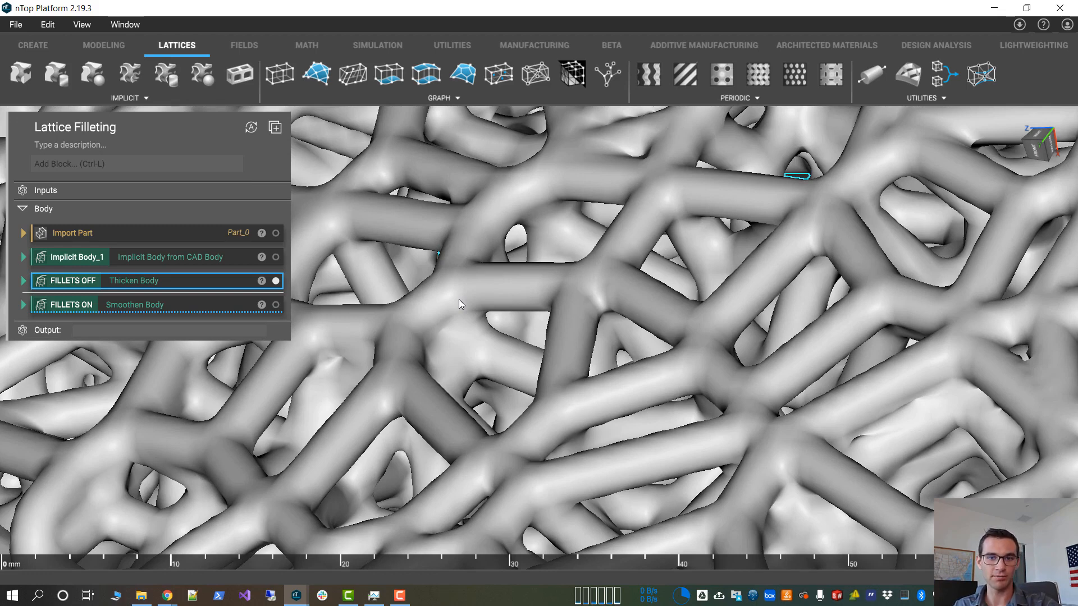
Show the FILLETS ON Smoothen Body beside the FILLETS OFF Thicken Body lattice.
{"action": "left_click", "coordinate": [276, 280]}
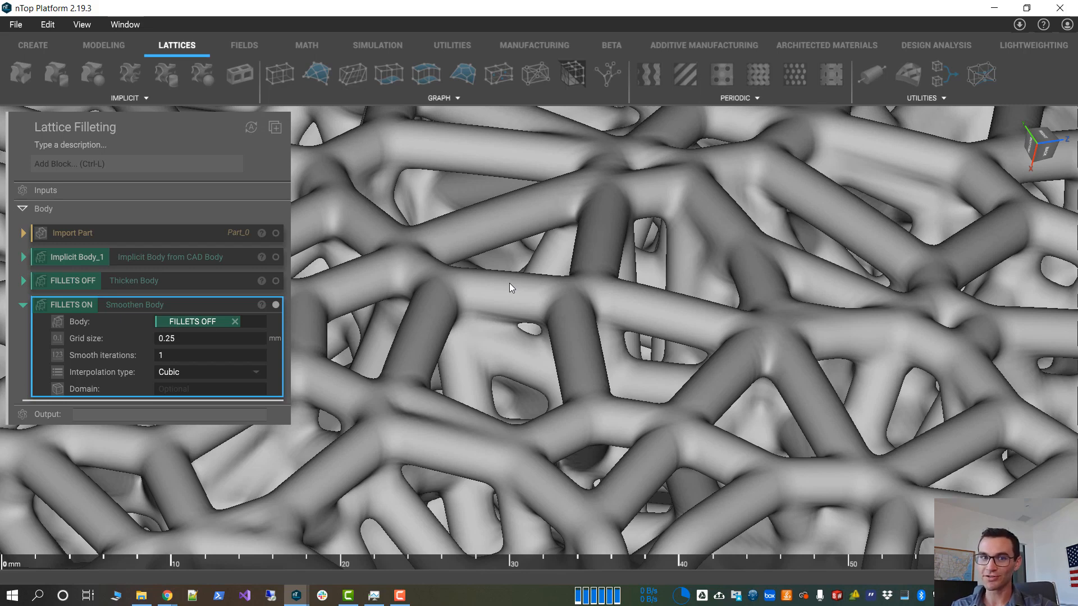
{"action": "mouse_move", "coordinate": [432, 181]}
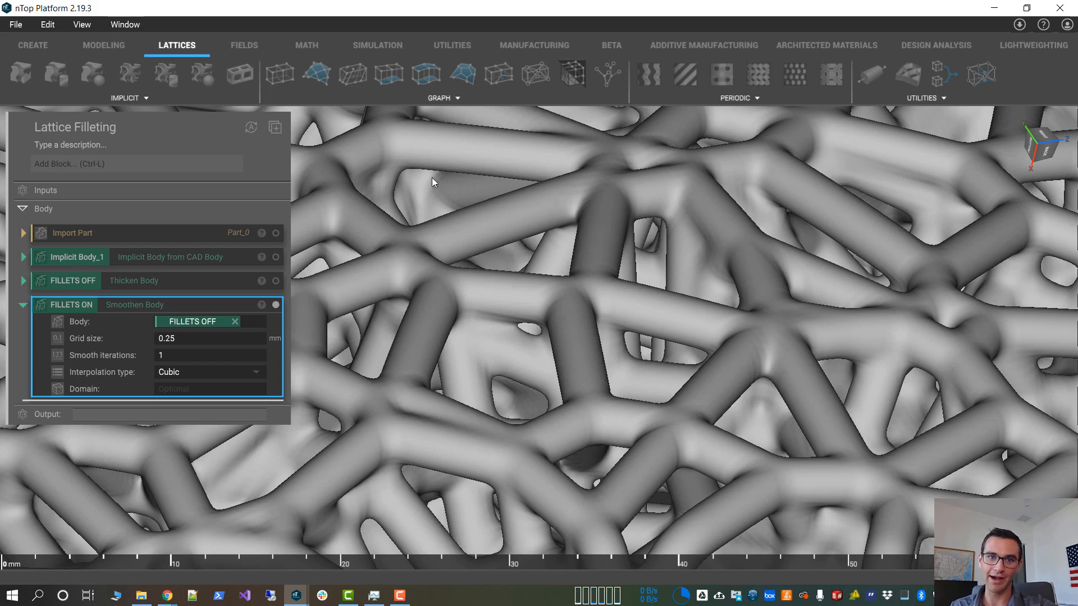
{"action": "mouse_move", "coordinate": [419, 191]}
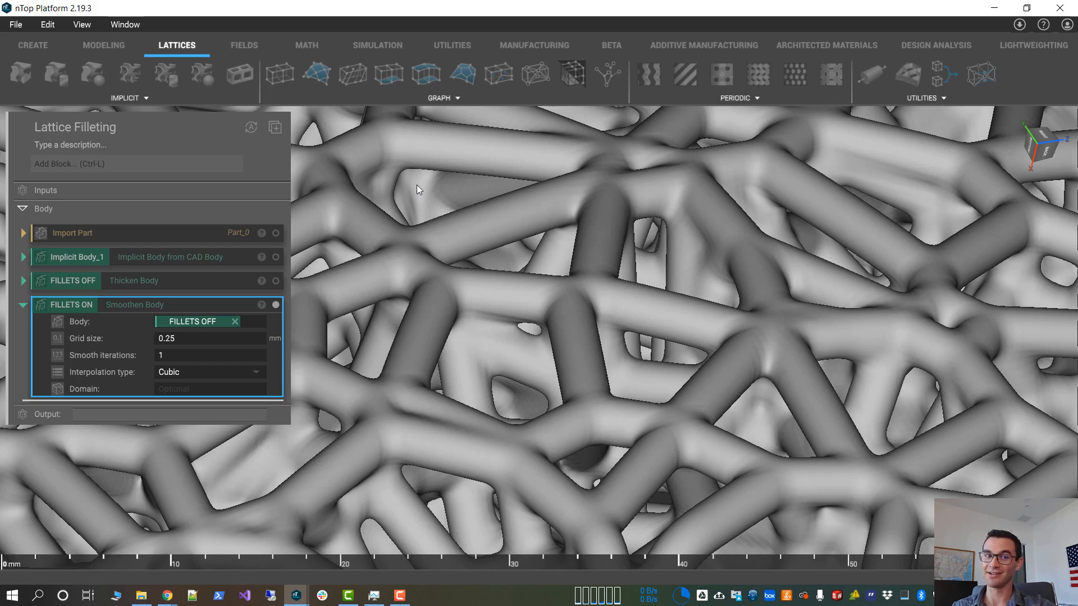
{"action": "mouse_move", "coordinate": [190, 315]}
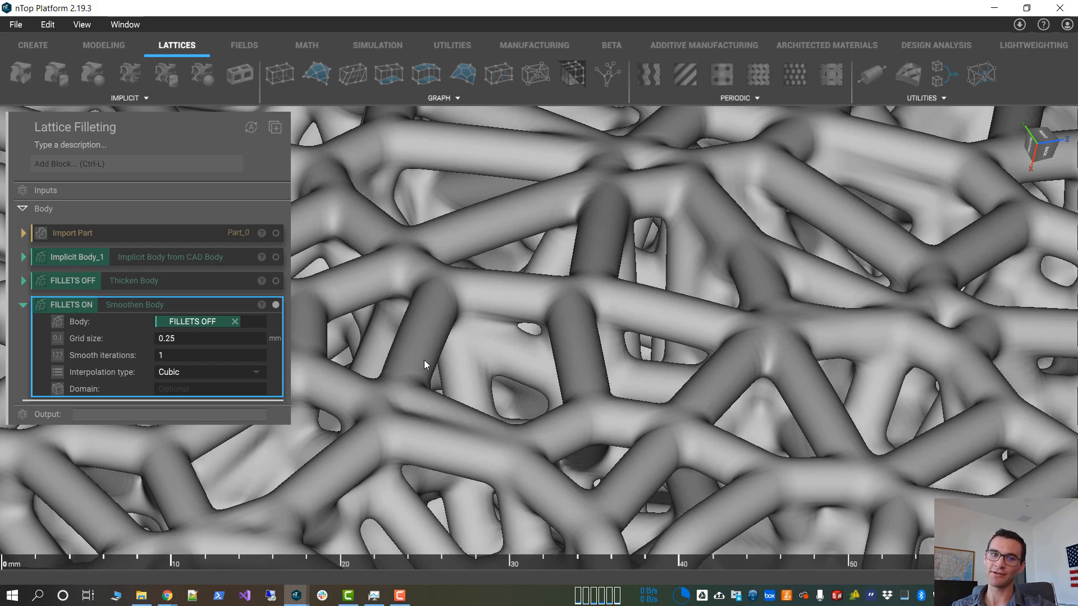
{"action": "mouse_move", "coordinate": [352, 535]}
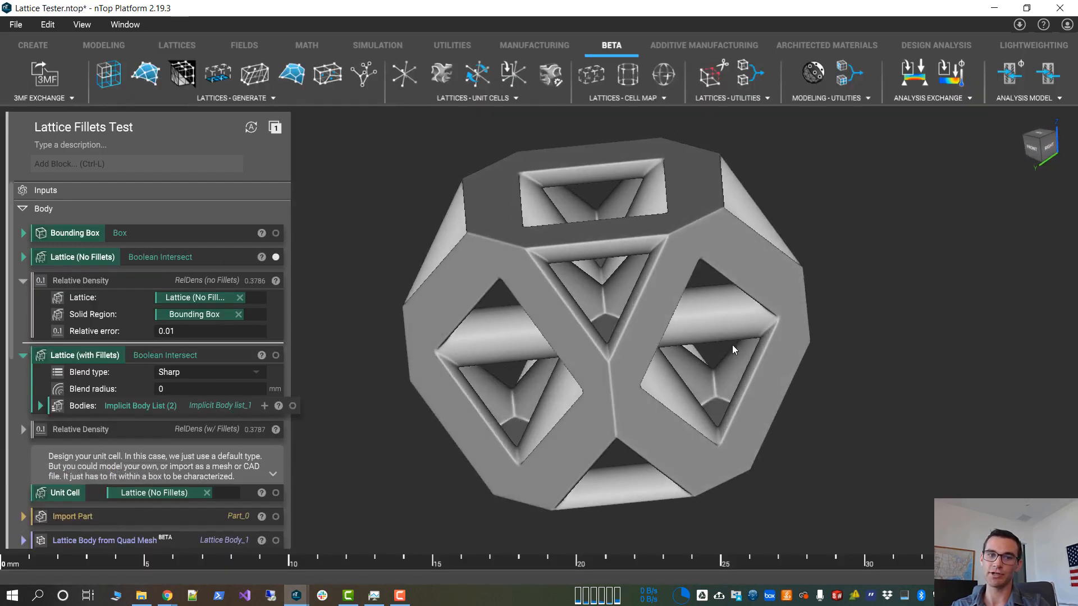
Select and expand Lattice (No Fillets) to reveal its octet graph unit cell.
{"action": "left_click", "coordinate": [82, 257]}
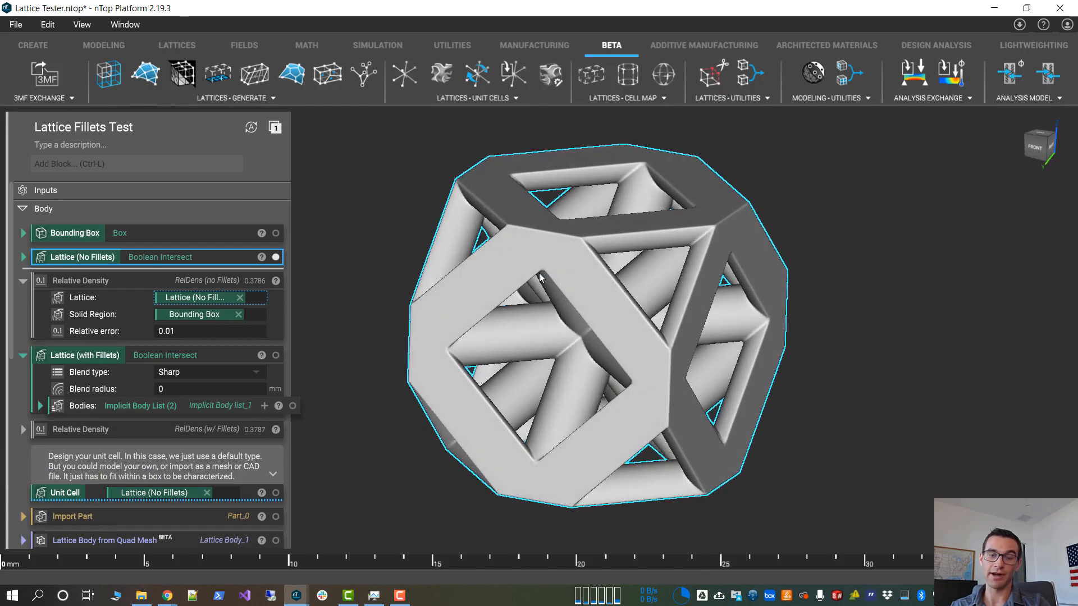
{"action": "mouse_move", "coordinate": [382, 266]}
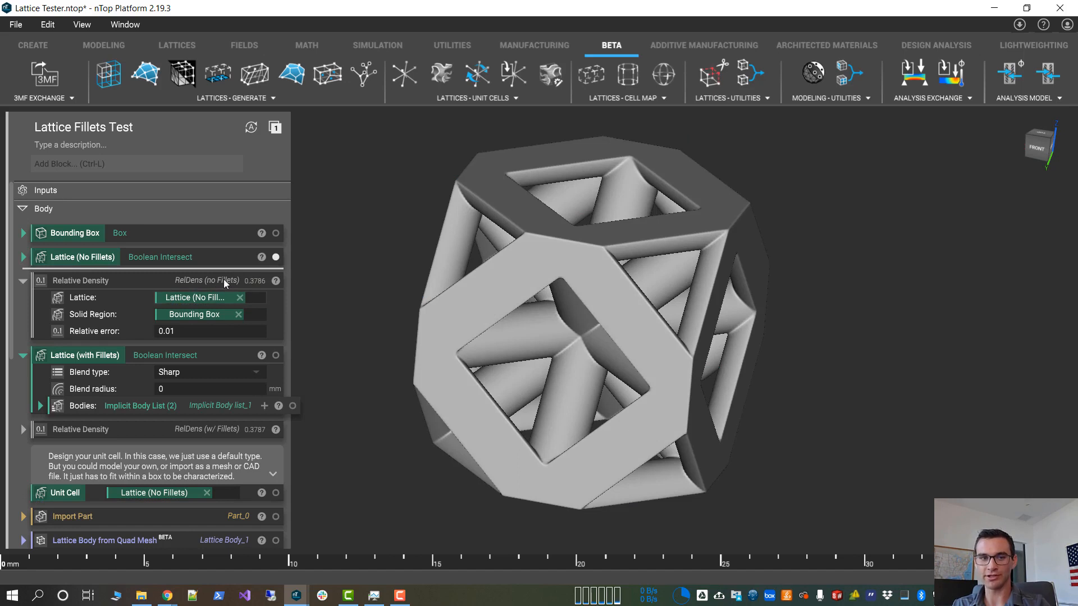
{"action": "mouse_move", "coordinate": [261, 290]}
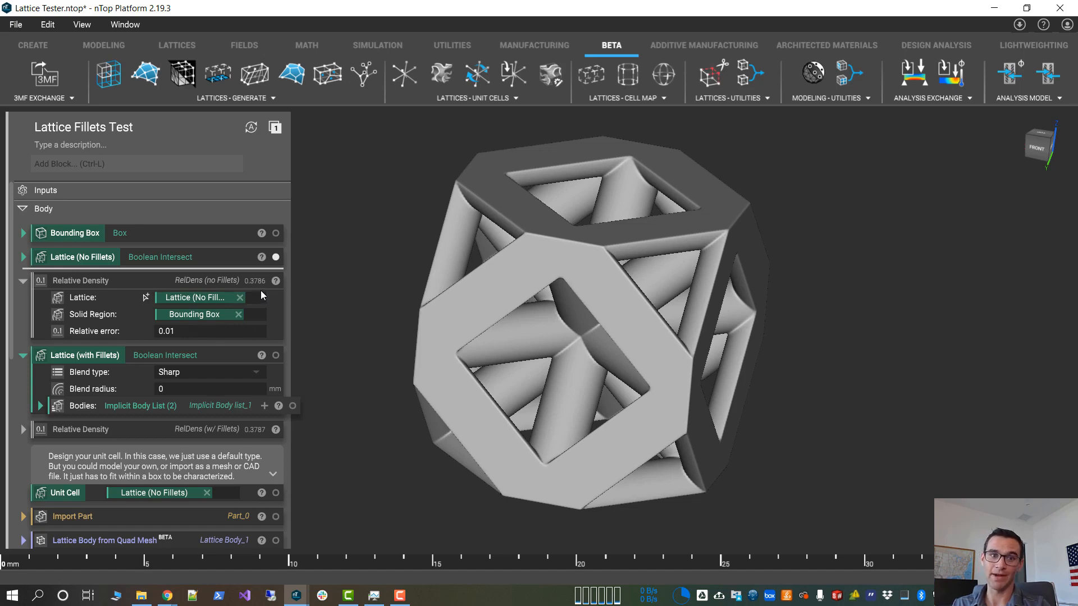
{"action": "mouse_move", "coordinate": [267, 289]}
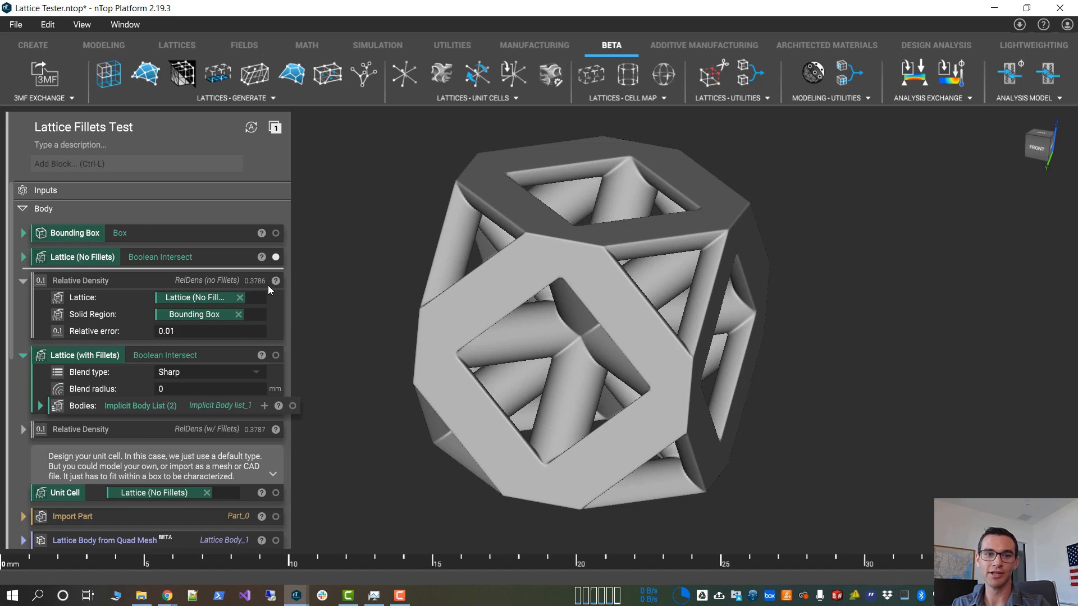
{"action": "mouse_move", "coordinate": [664, 202]}
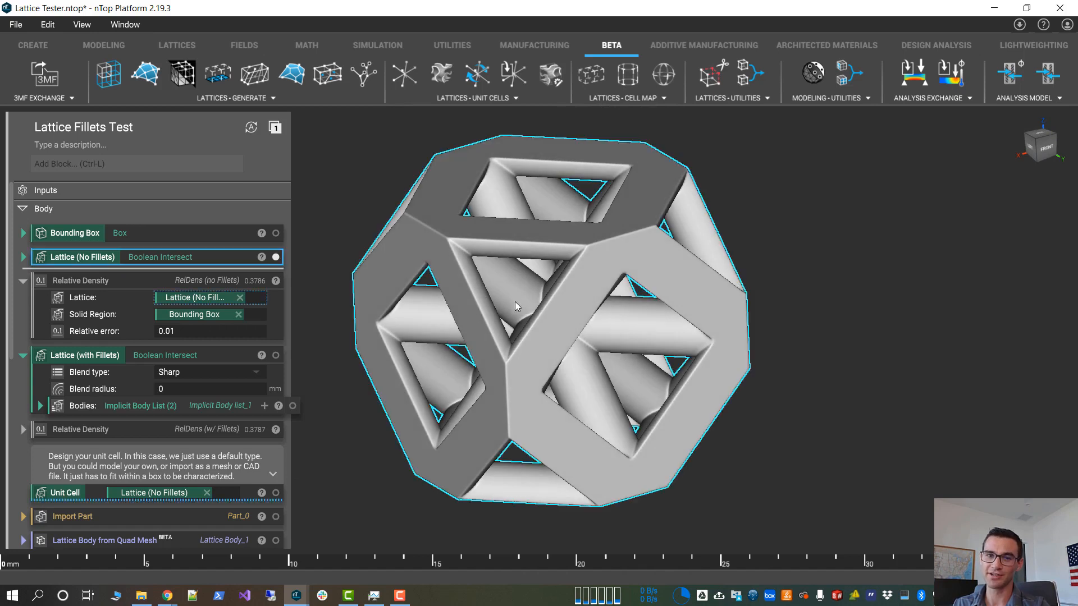
{"action": "mouse_move", "coordinate": [453, 377]}
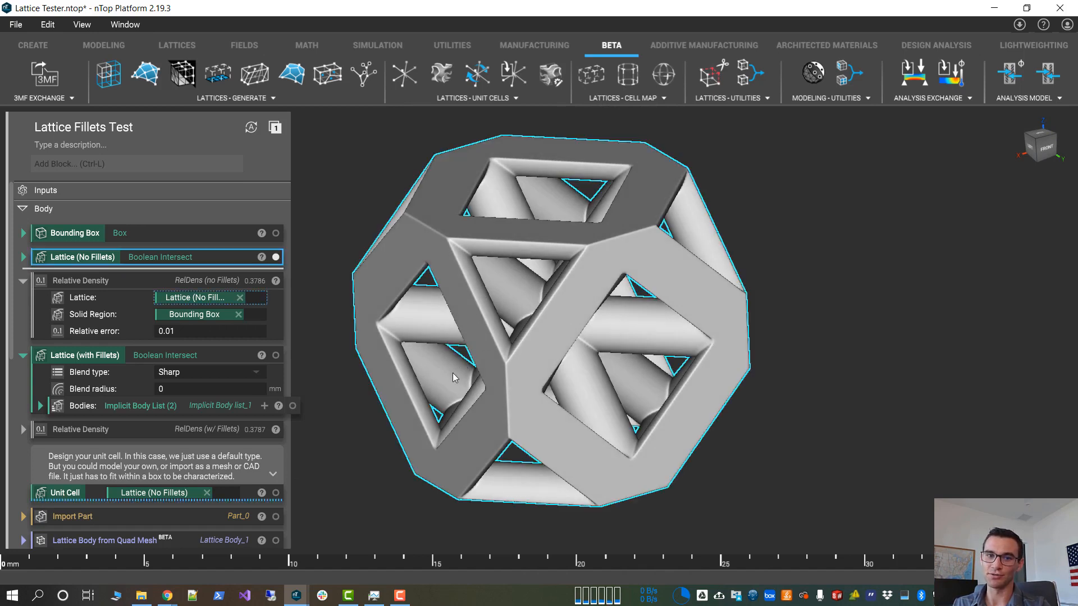
{"action": "left_click", "coordinate": [22, 257]}
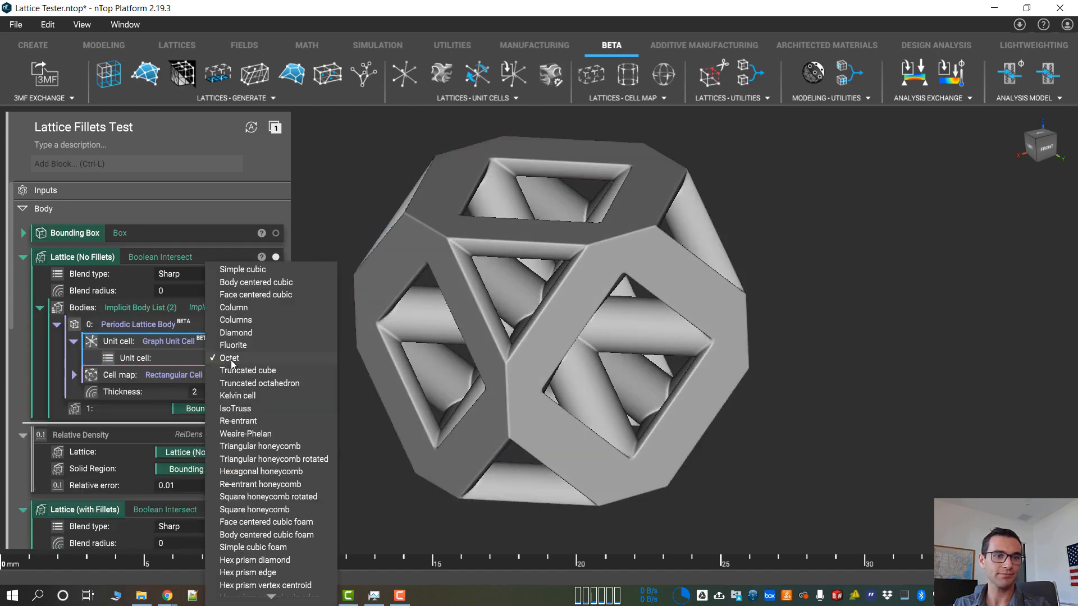
{"action": "left_click", "coordinate": [256, 282]}
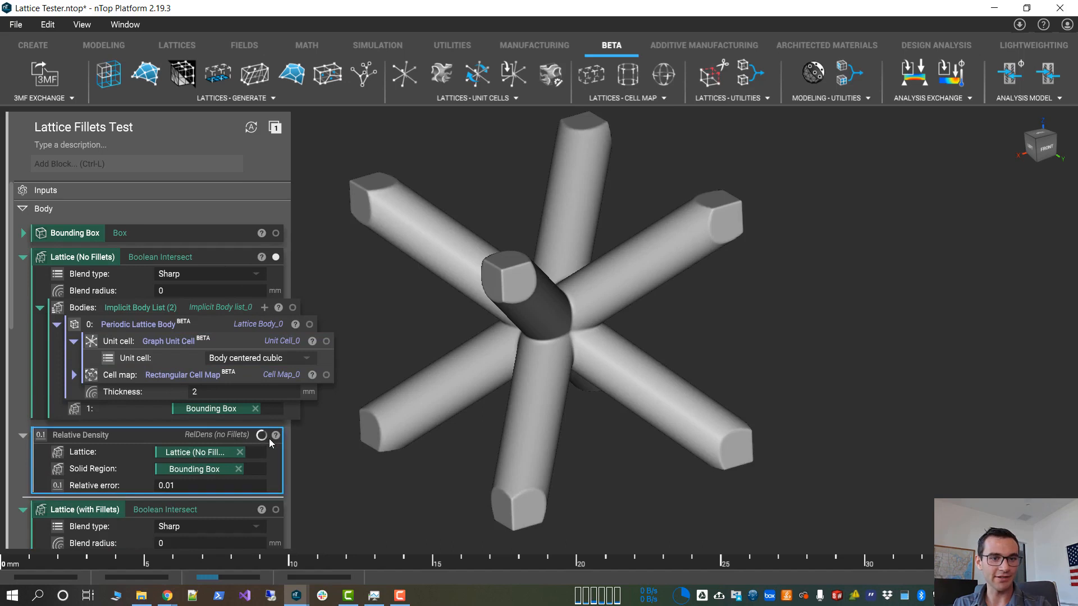
{"action": "mouse_move", "coordinate": [429, 360]}
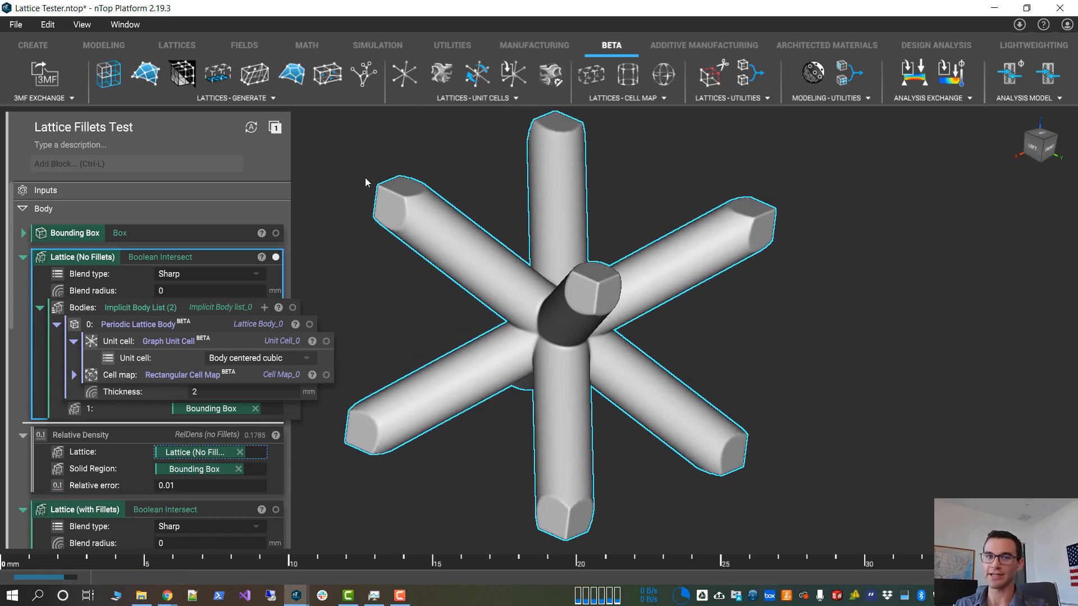
{"action": "mouse_move", "coordinate": [555, 557]}
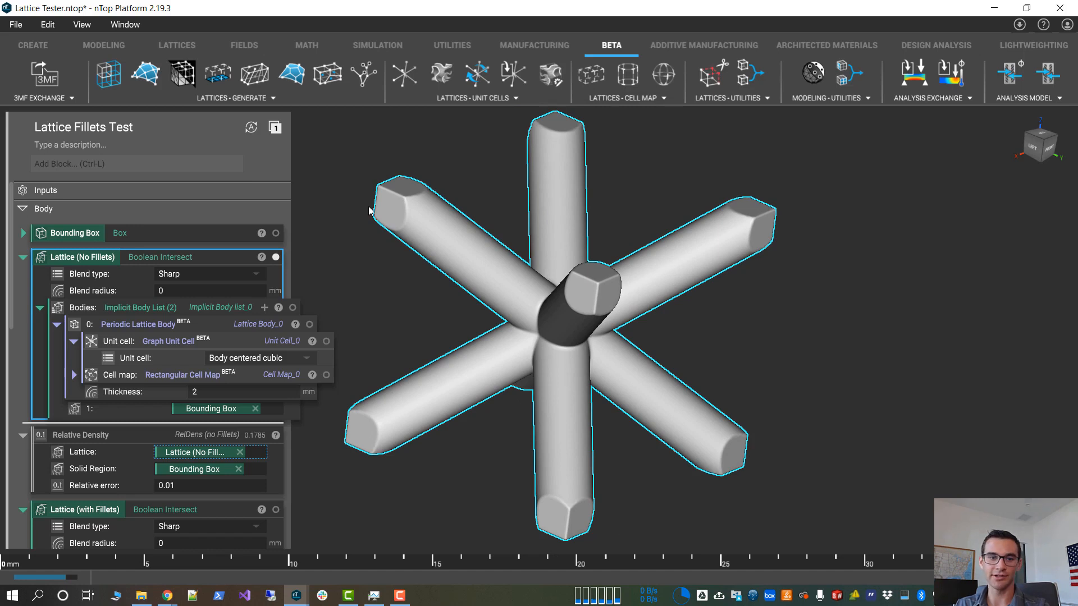
{"action": "mouse_move", "coordinate": [686, 493]}
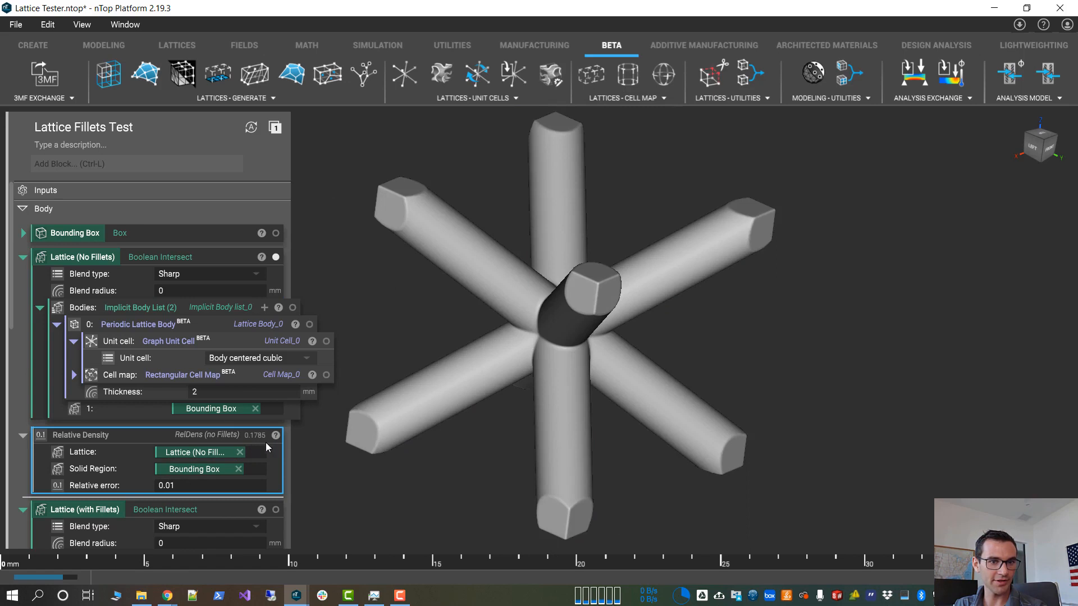
{"action": "mouse_move", "coordinate": [402, 285]}
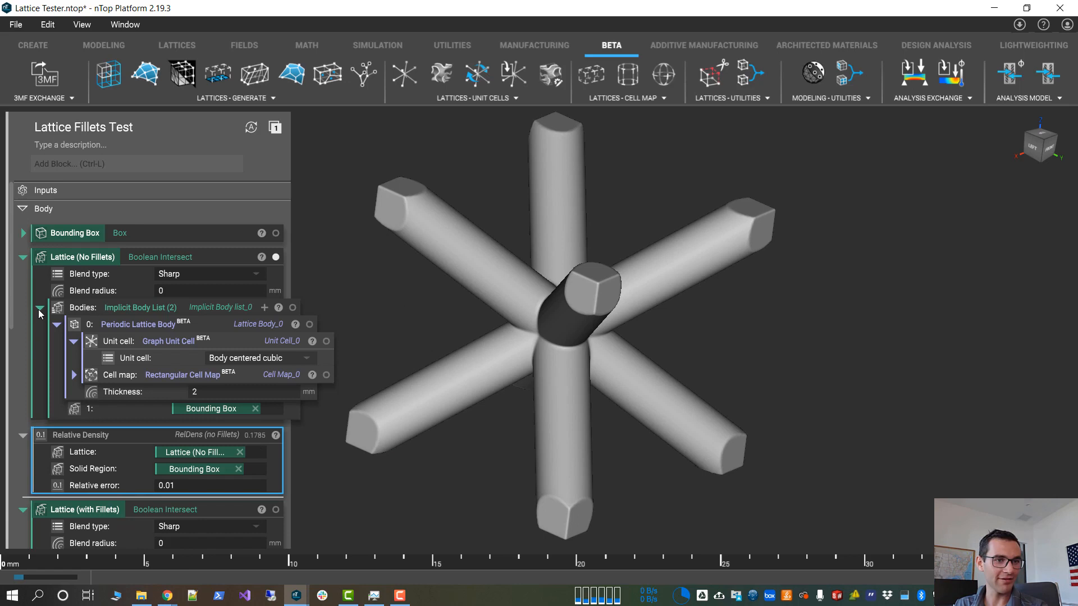
{"action": "mouse_move", "coordinate": [328, 233]}
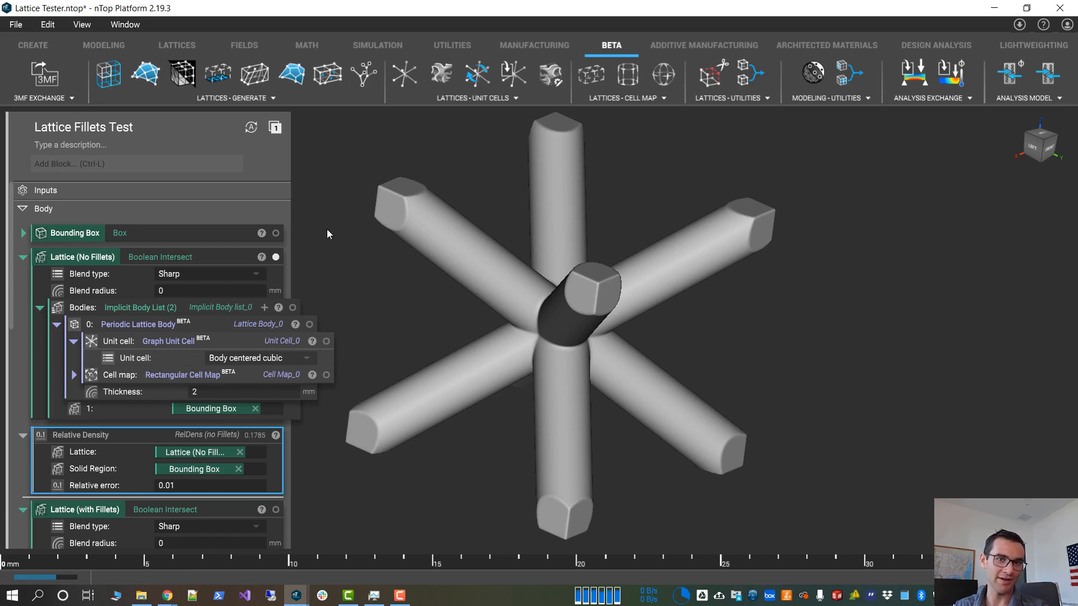
{"action": "mouse_move", "coordinate": [566, 383]}
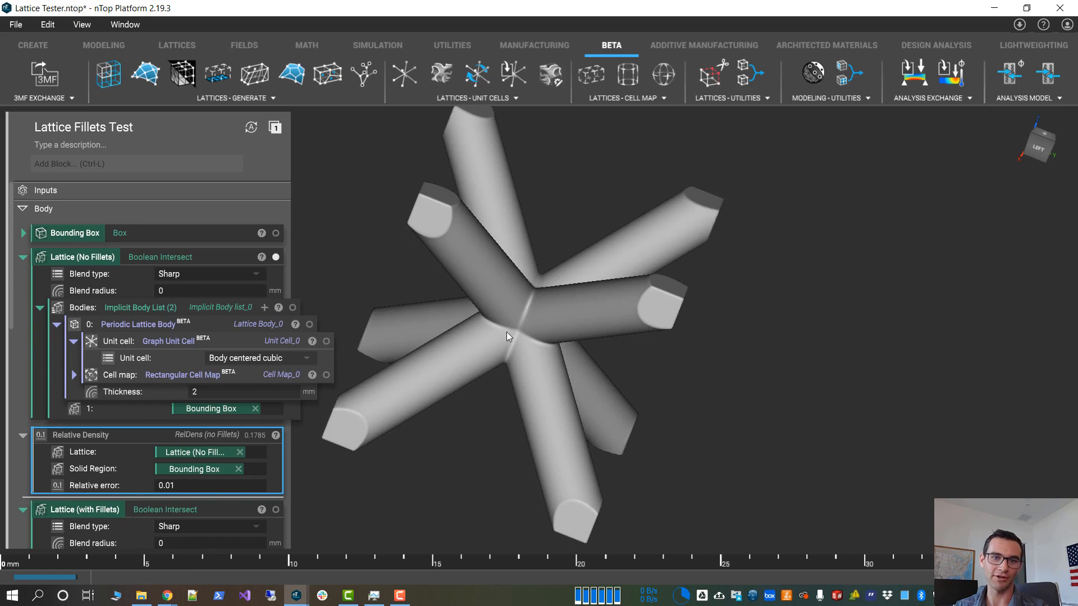
{"action": "mouse_move", "coordinate": [318, 304]}
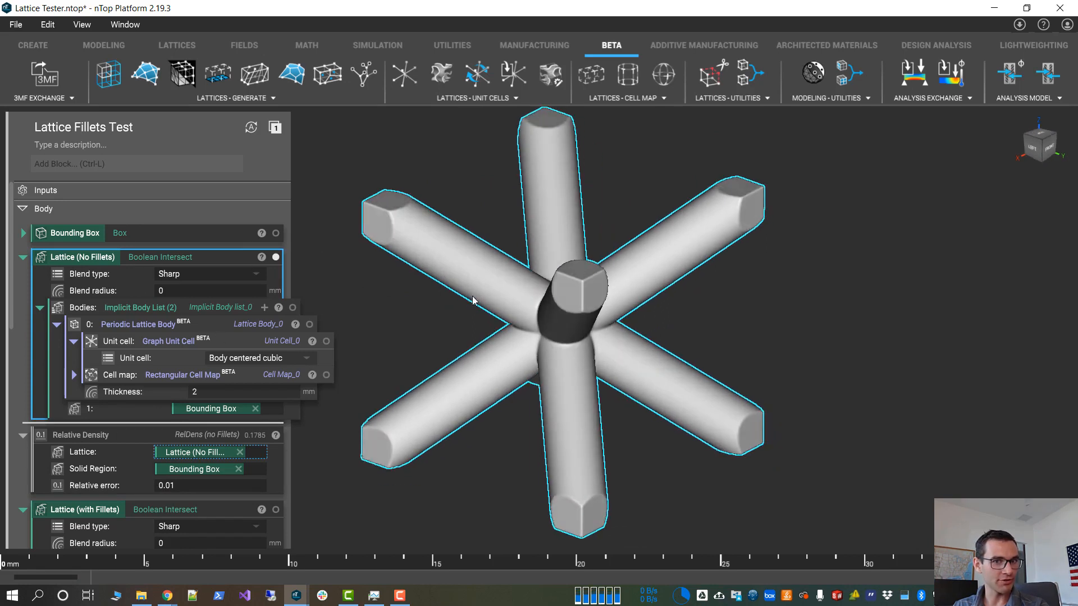
{"action": "mouse_move", "coordinate": [221, 324]}
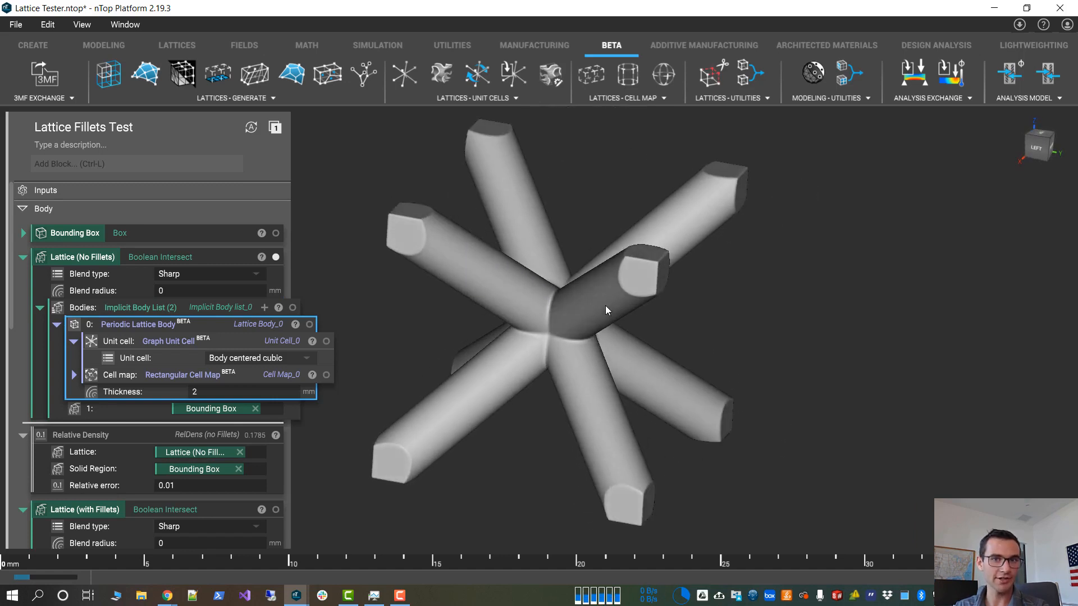
{"action": "mouse_move", "coordinate": [585, 214]}
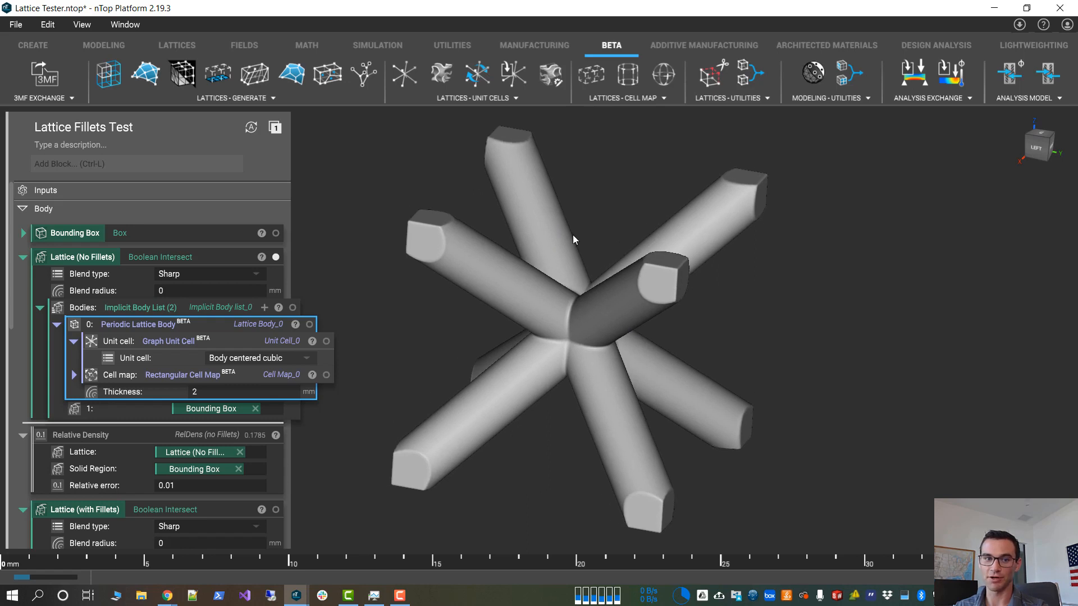
{"action": "mouse_move", "coordinate": [216, 333]}
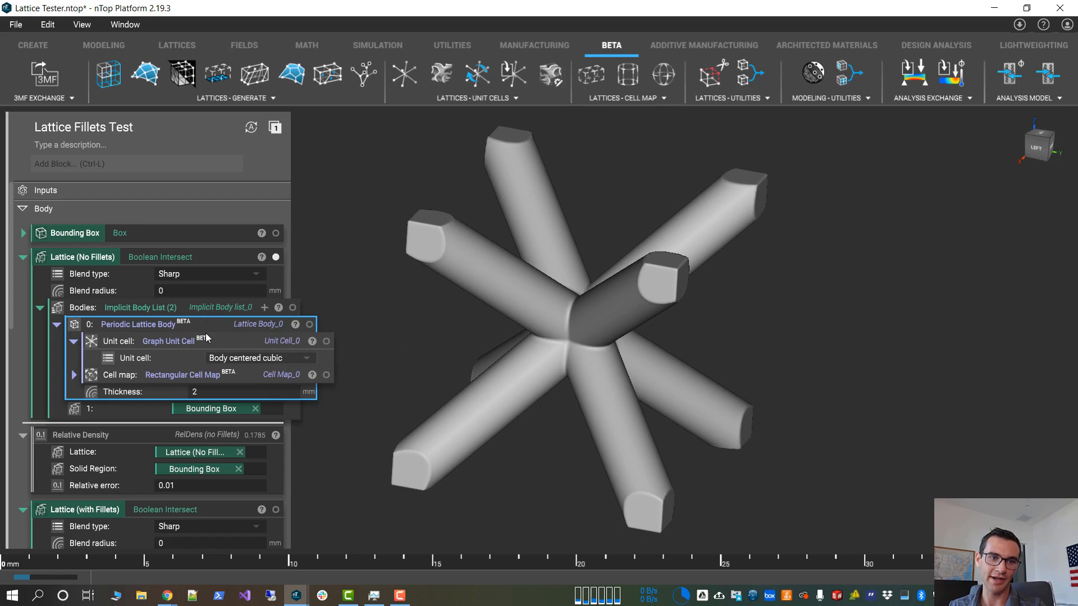
{"action": "mouse_move", "coordinate": [120, 359]}
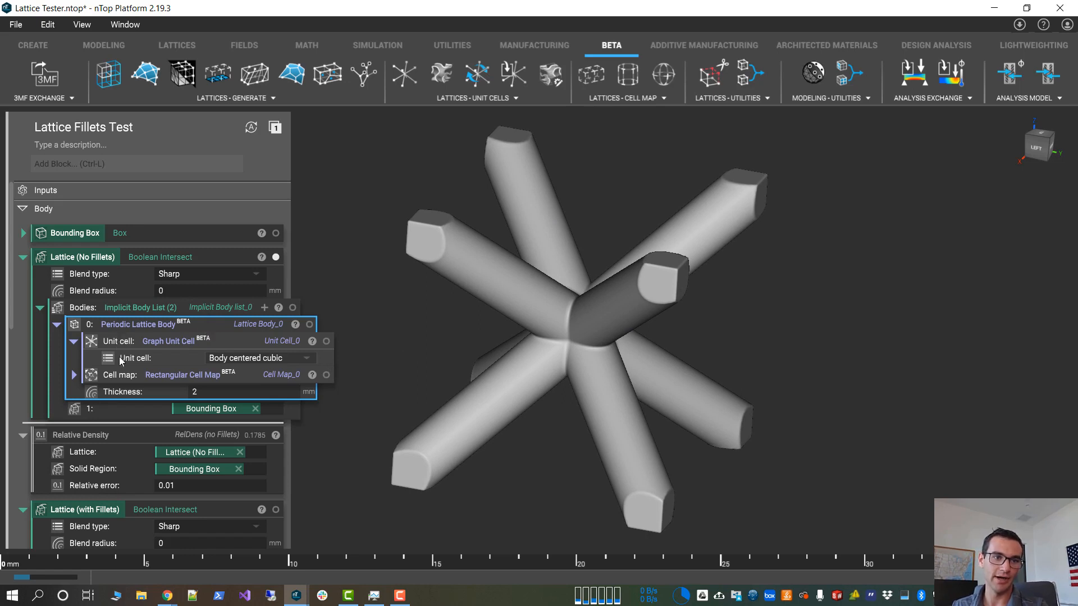
Show the bounding box and change the unit cell from Body centered cubic to Octet.
{"action": "left_click", "coordinate": [83, 256]}
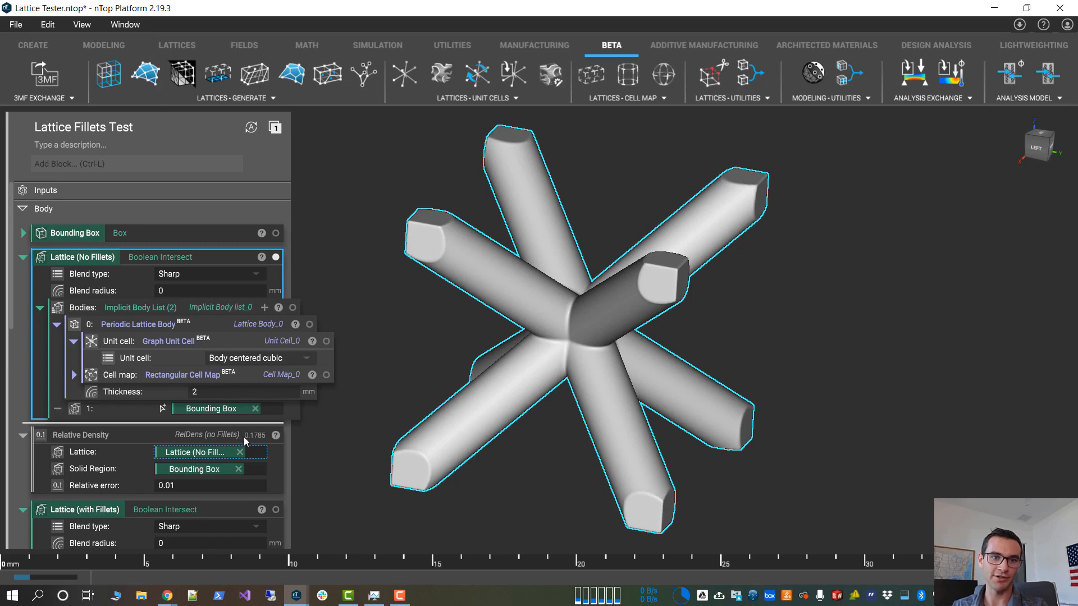
{"action": "left_click", "coordinate": [276, 233]}
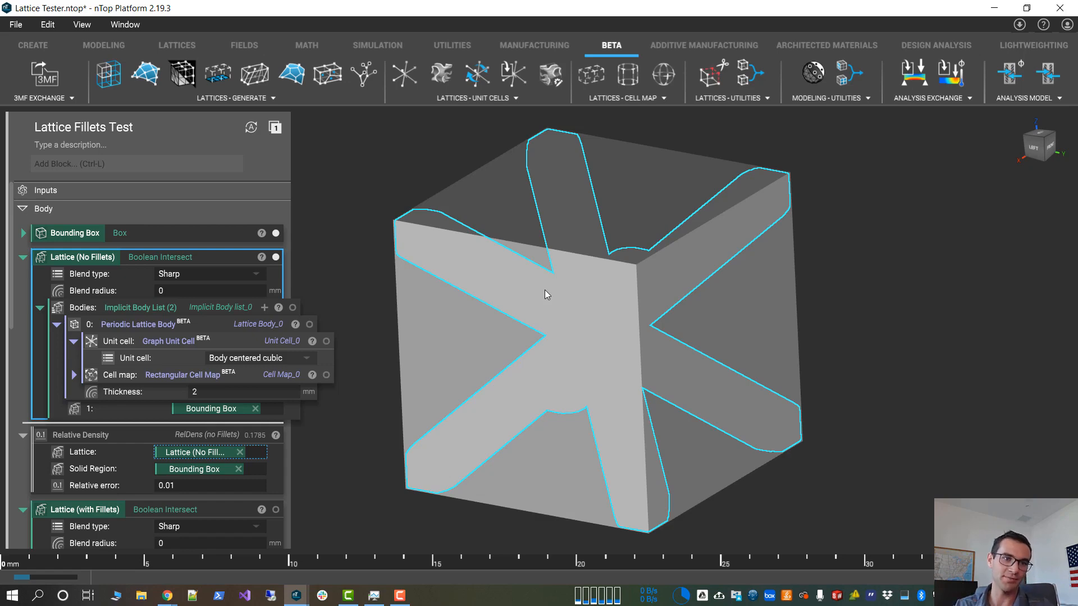
{"action": "left_click", "coordinate": [22, 258]}
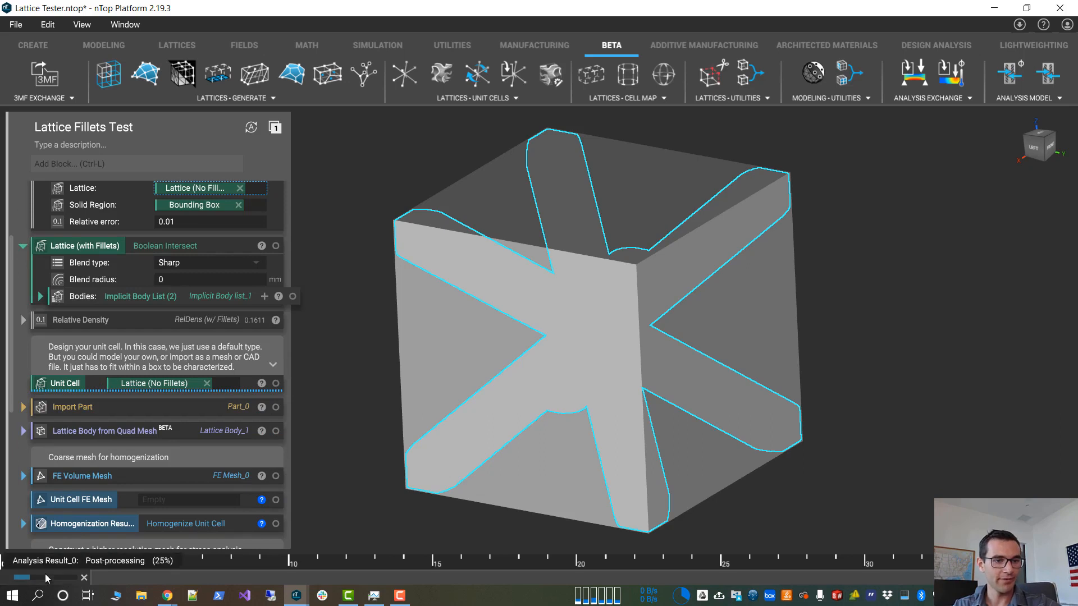
{"action": "mouse_move", "coordinate": [69, 588]}
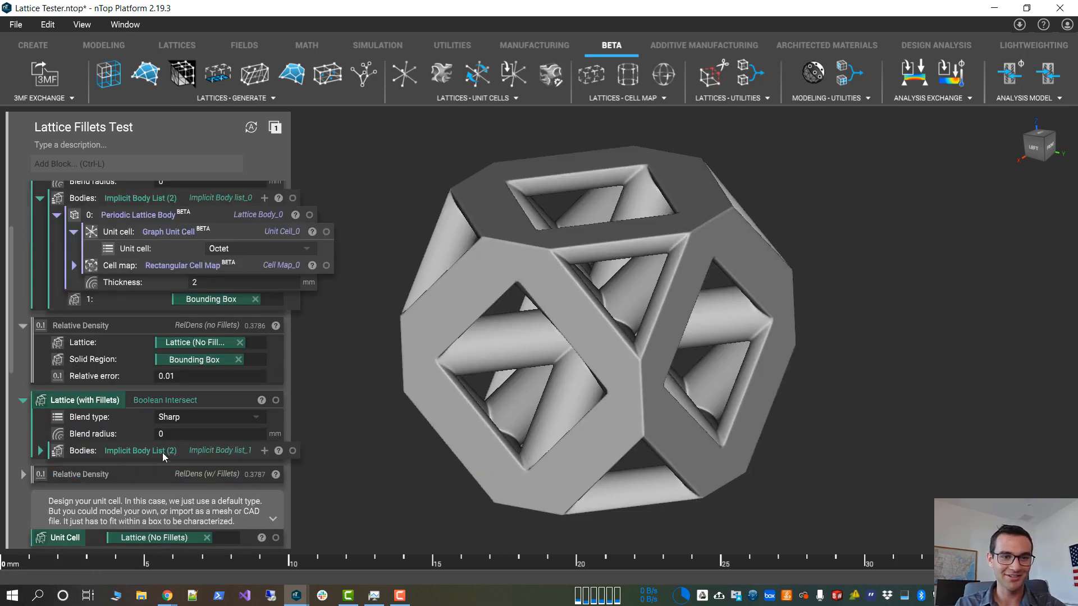
Remove Lattice (No Fillets) from the Unit Cell input and briefly inspect Lattice (with Fillets).
{"action": "scroll", "scroll_direction": "down", "scroll_amount": 3}
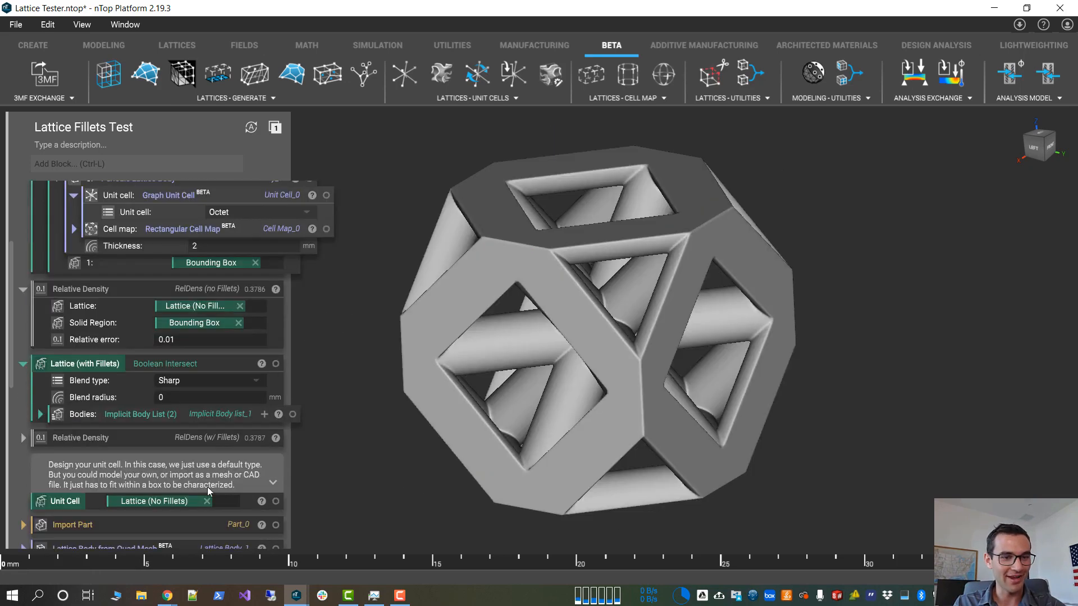
{"action": "left_click", "coordinate": [206, 502]}
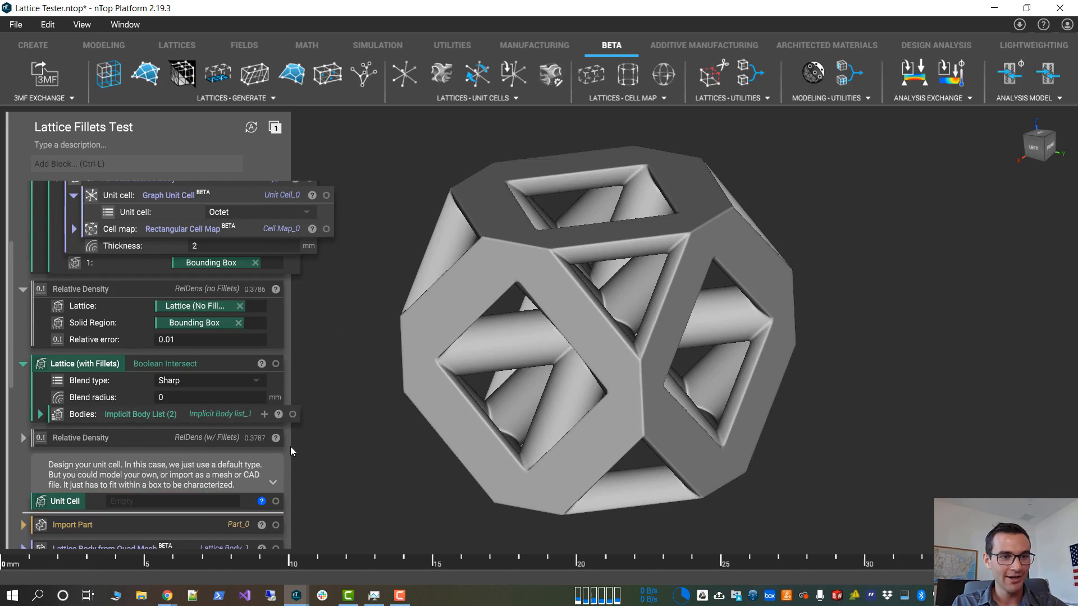
{"action": "scroll", "scroll_direction": "down", "scroll_amount": 3}
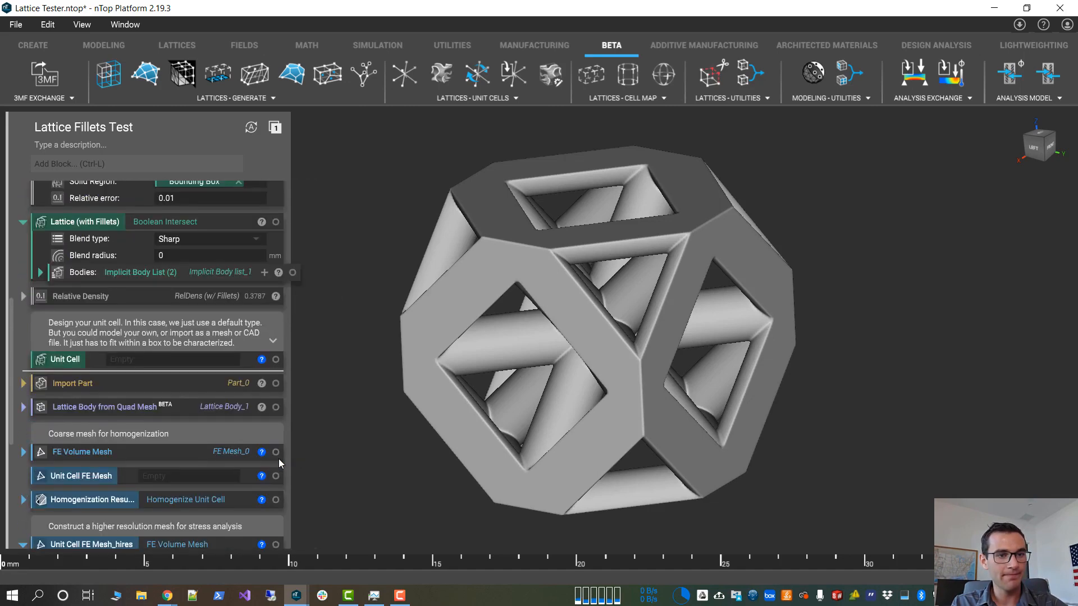
{"action": "left_click", "coordinate": [40, 309]}
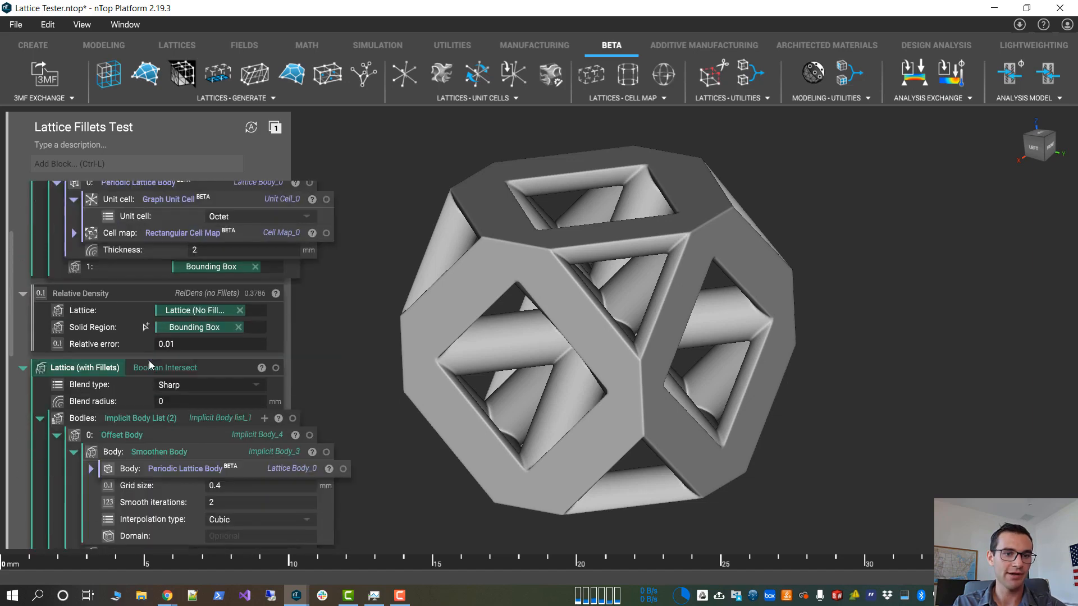
{"action": "left_click", "coordinate": [23, 367]}
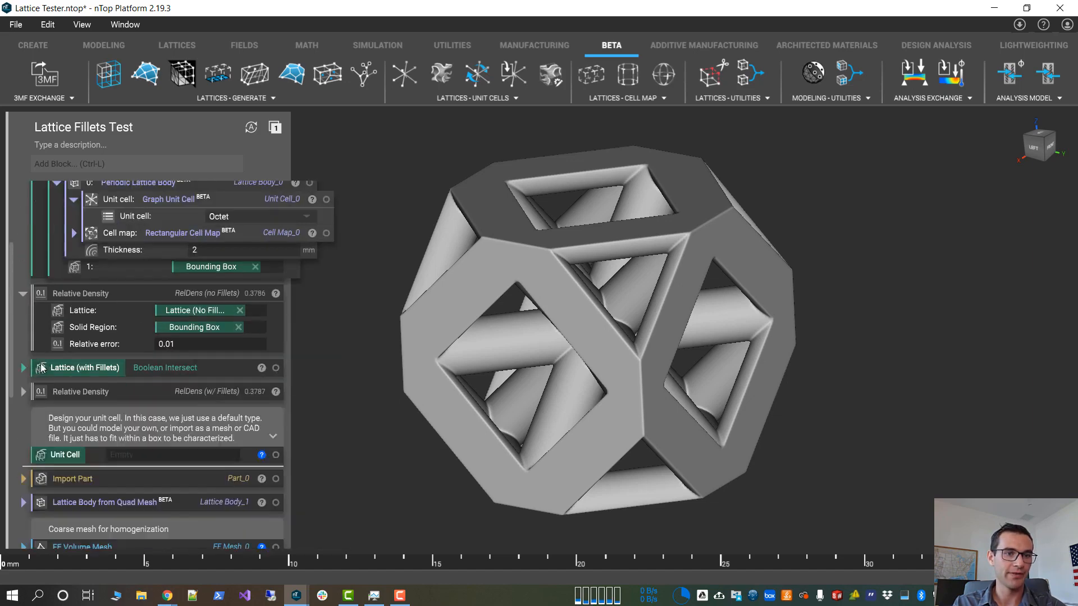
{"action": "scroll", "scroll_direction": "down", "scroll_amount": 3}
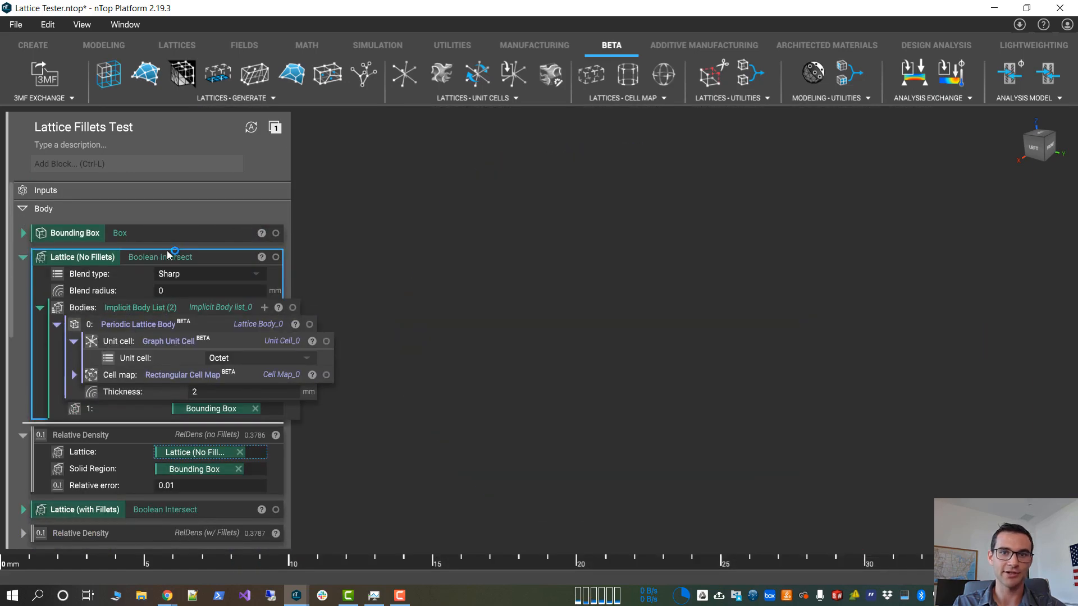
Show Lattice (No Fillets) again and add a Smoothen Body on it with 0.4 grid size.
{"action": "left_click", "coordinate": [275, 257]}
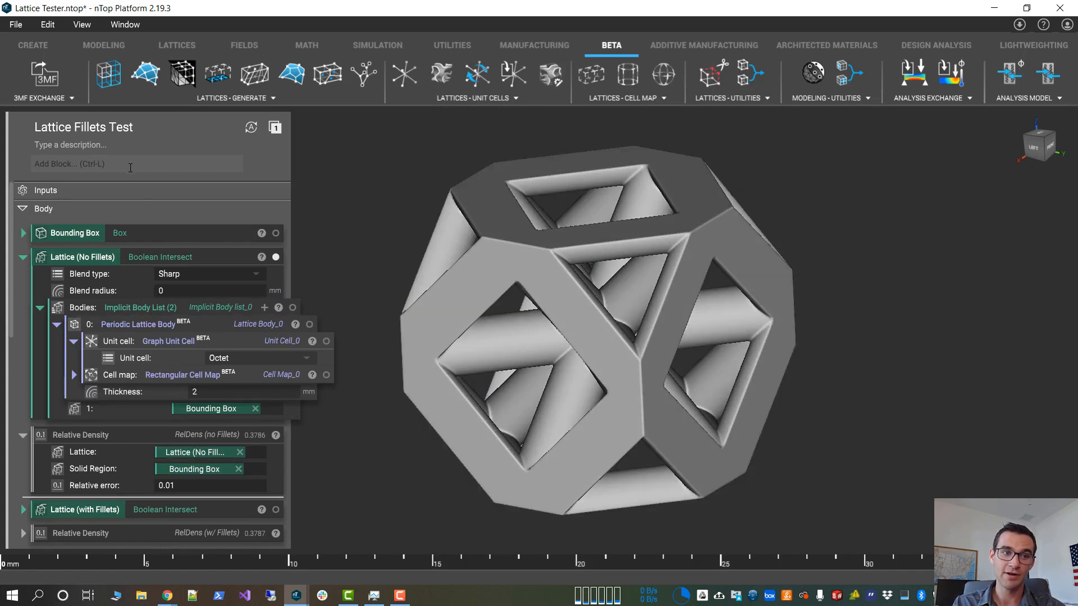
{"action": "type", "text": "smoothe"}
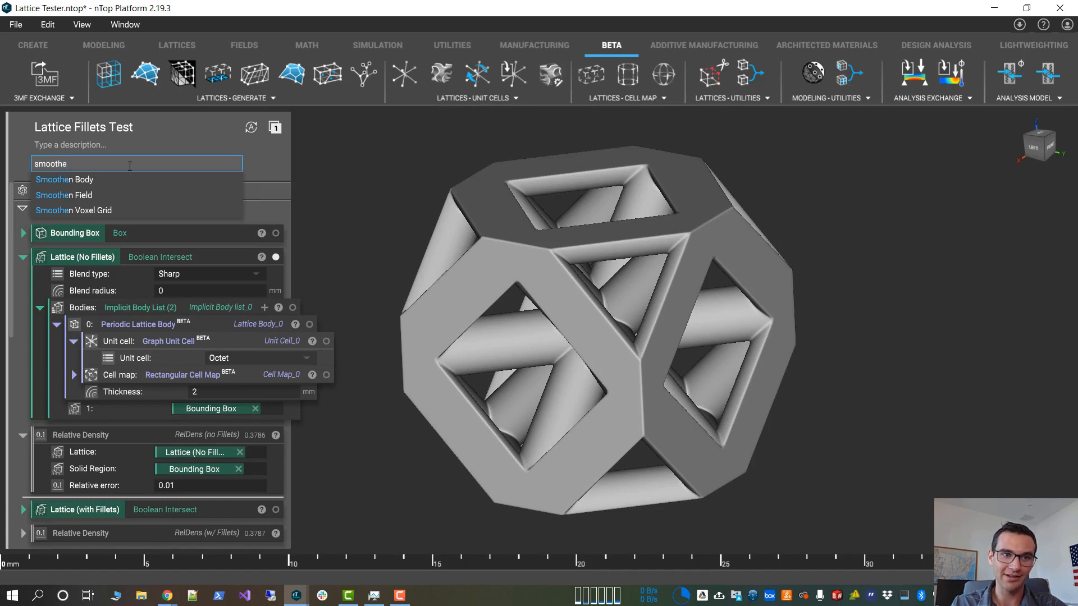
{"action": "left_click", "coordinate": [65, 180]}
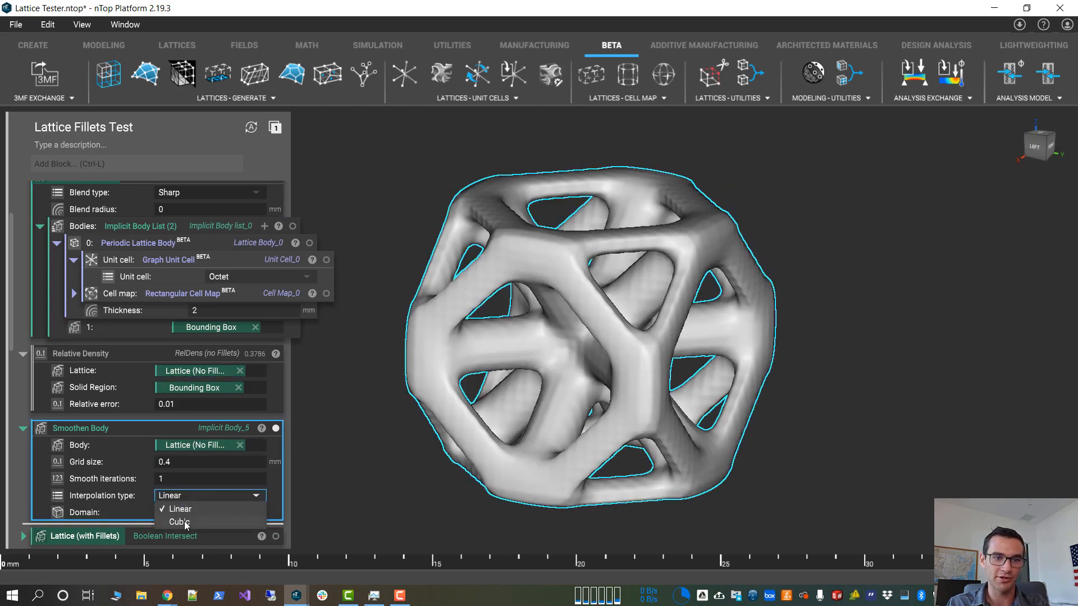
Set the Smoothen Body interpolation type to Cubic.
{"action": "left_click", "coordinate": [179, 521]}
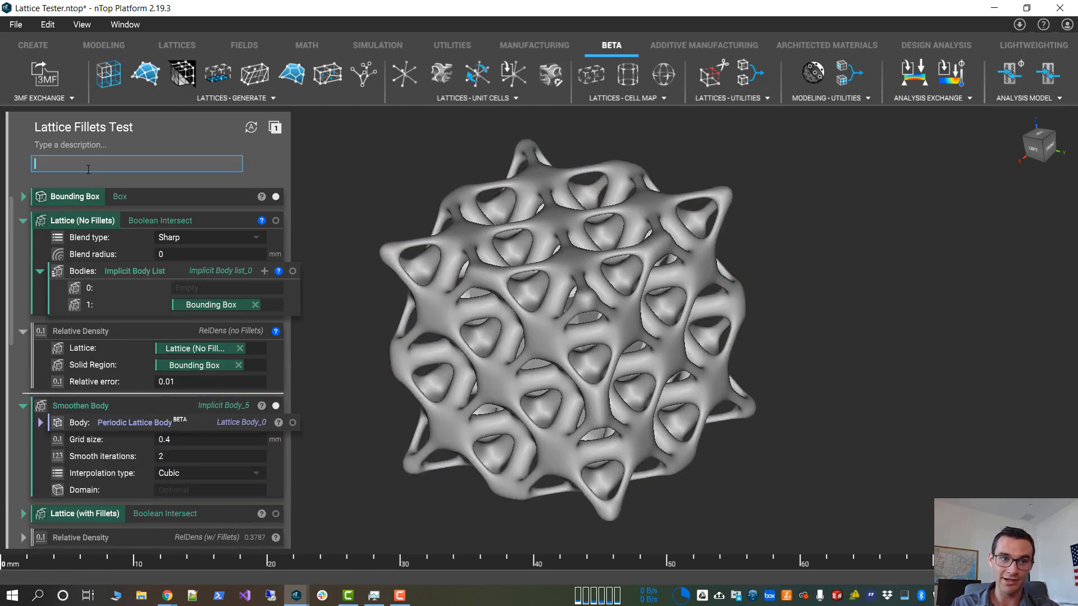
Add a Boolean Intersect of the smoothed lattice and bounding box, then hide the bounding box.
{"action": "type", "text": "bo"}
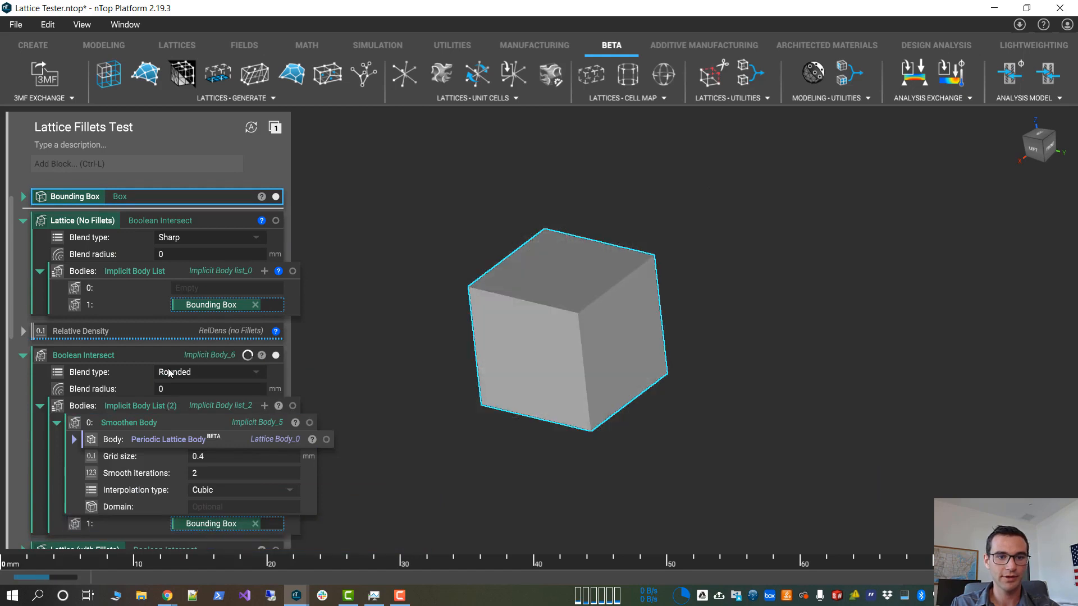
{"action": "left_click", "coordinate": [82, 355]}
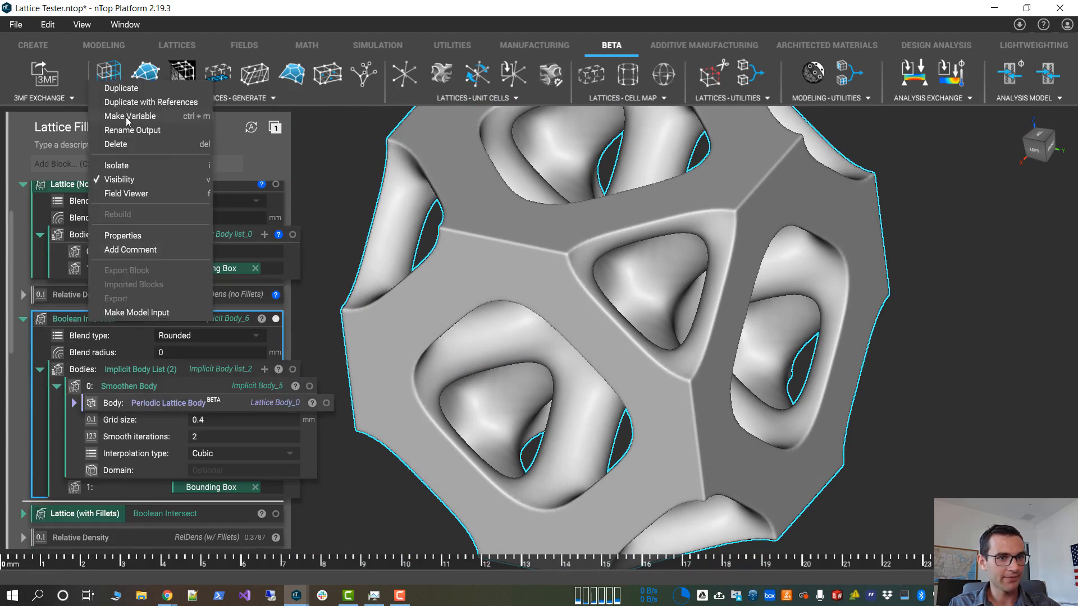
Rename the intersect to Lattice (with Fillets), use sharp blend, and expand Relative Density (no Fillets).
{"action": "left_click", "coordinate": [132, 130]}
{"action": "type", "text": "Lattice (with Fillets)"}
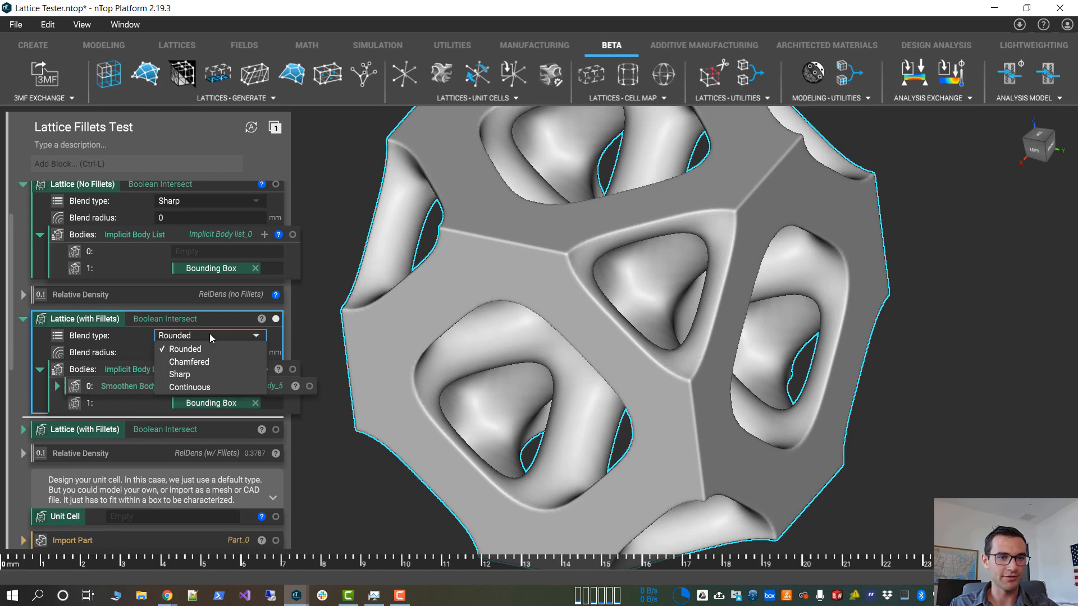
{"action": "left_click", "coordinate": [180, 374]}
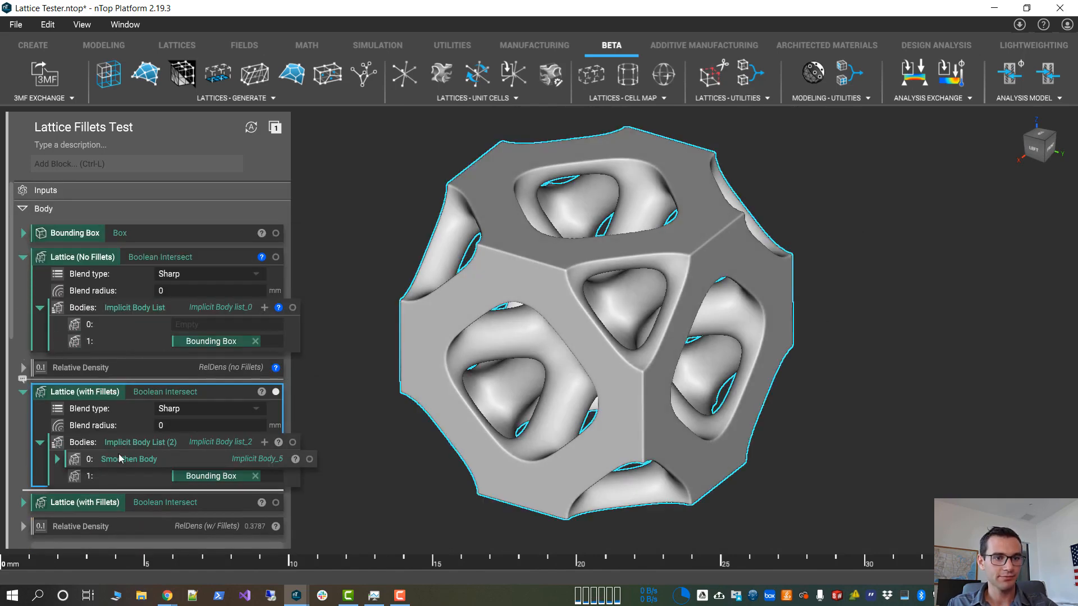
{"action": "left_click", "coordinate": [57, 459]}
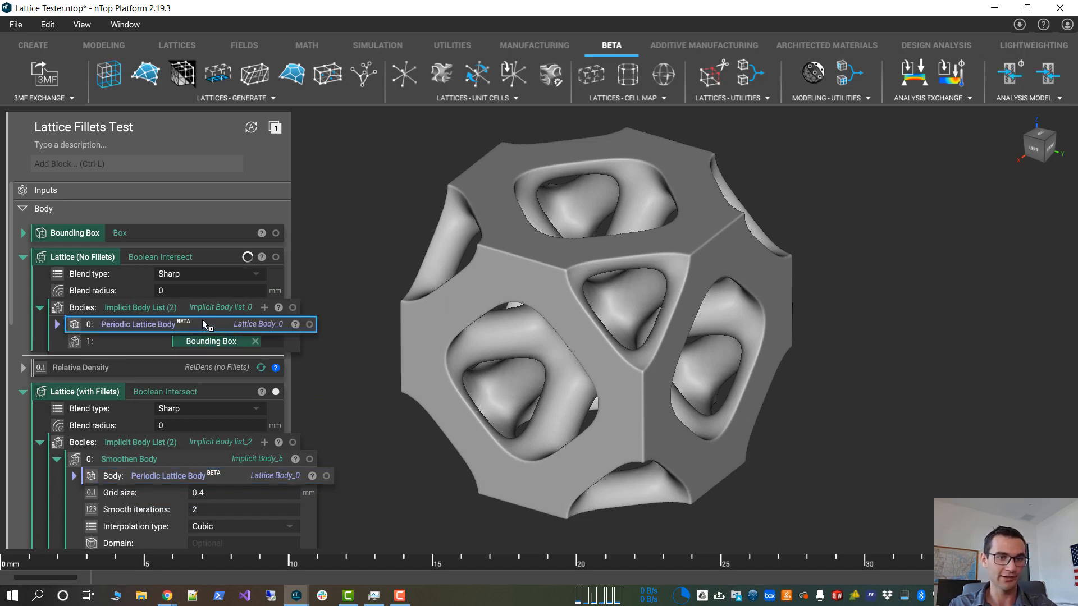
{"action": "left_click", "coordinate": [39, 442]}
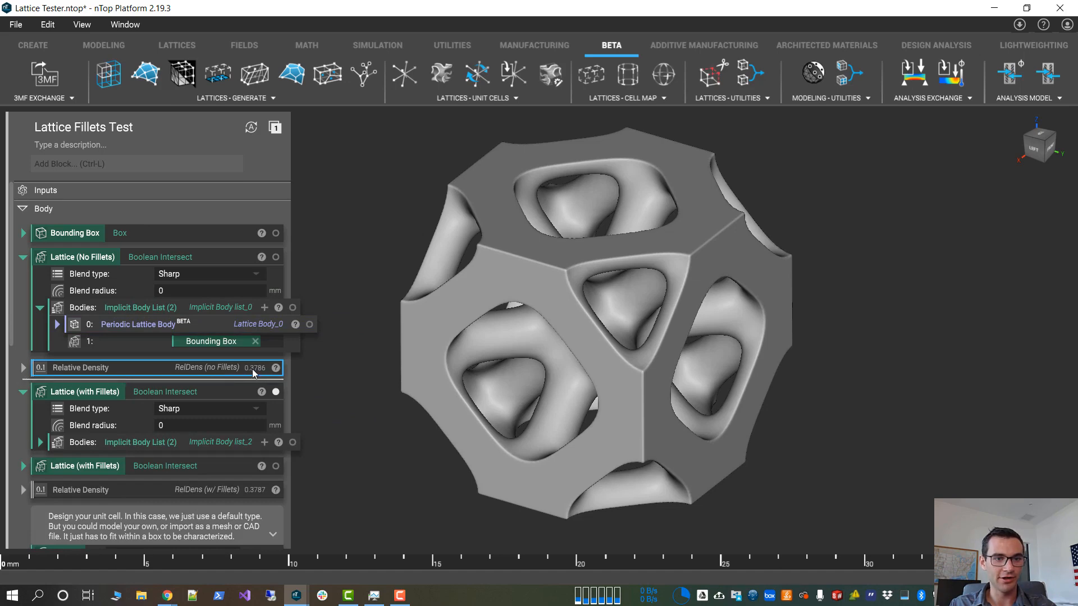
{"action": "left_click", "coordinate": [24, 367]}
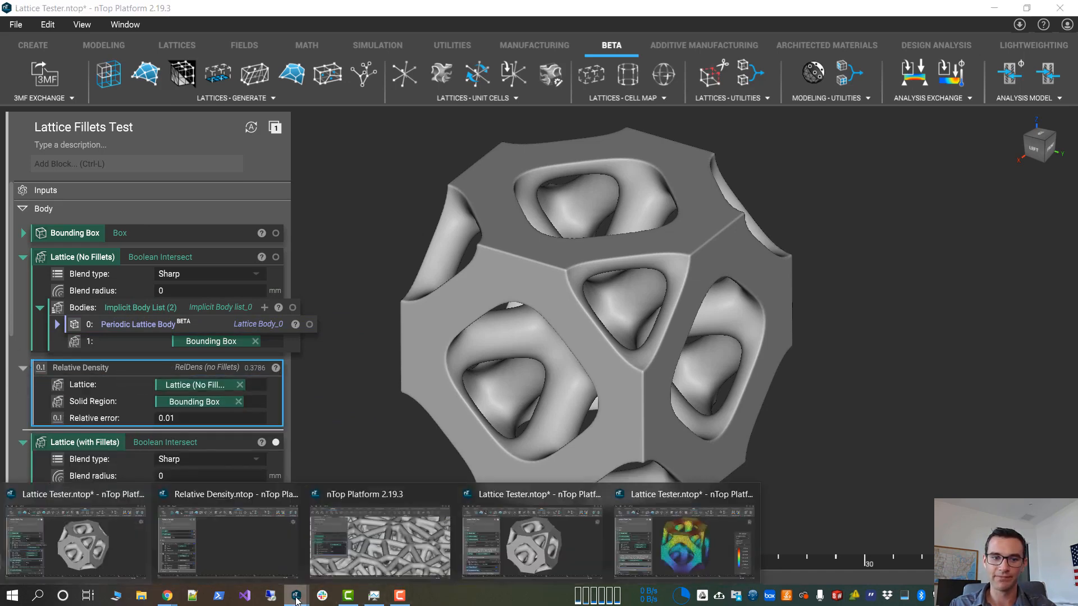
In Relative Density.ntop, inspect the lattice Mass Properties block and its Lattice input.
{"action": "left_click", "coordinate": [226, 537]}
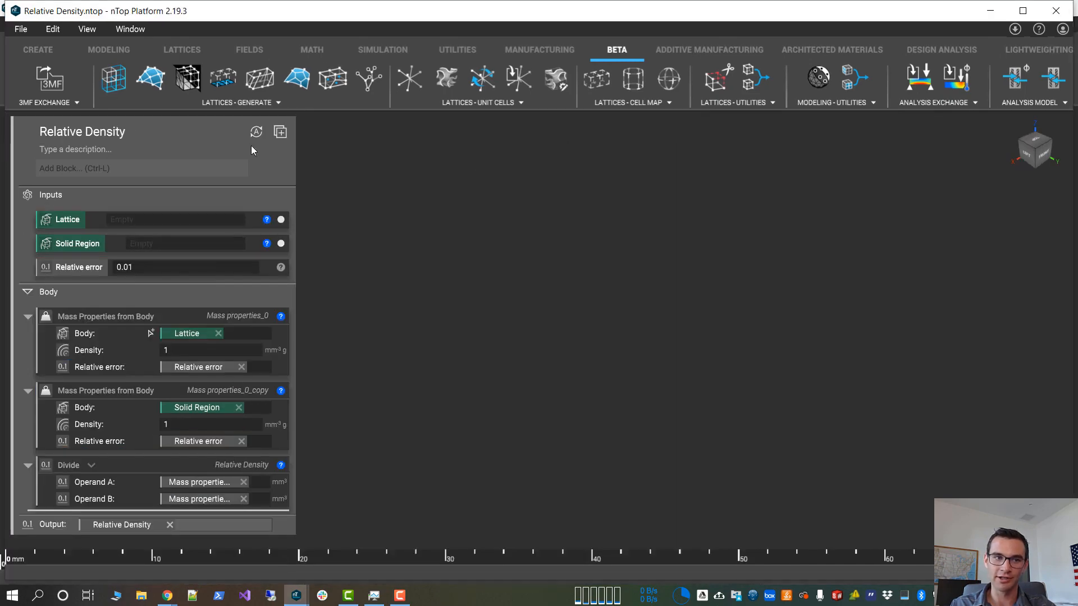
{"action": "mouse_move", "coordinate": [132, 371]}
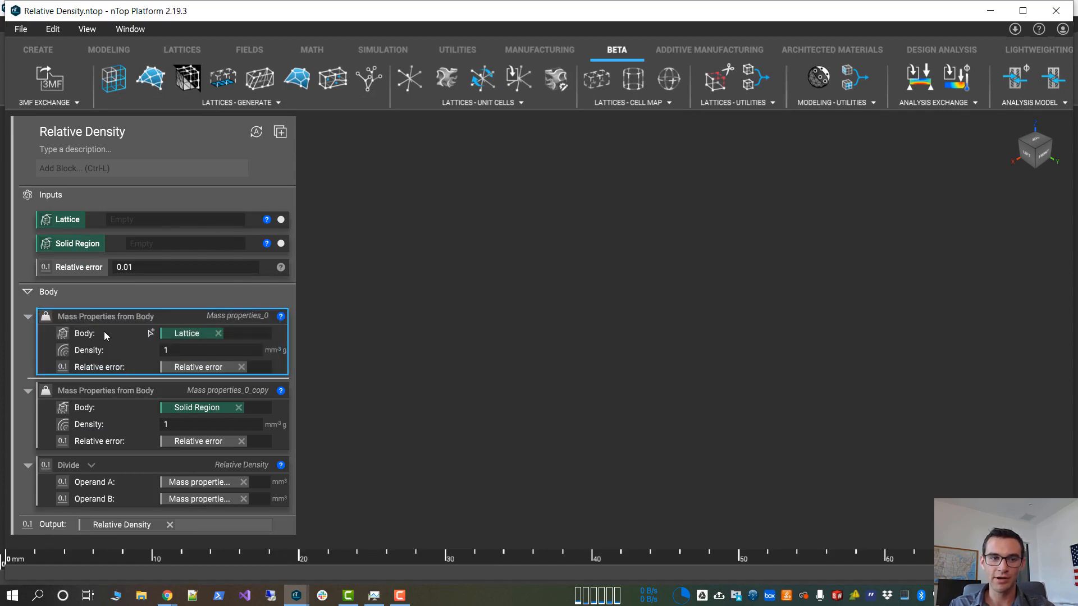
{"action": "left_click", "coordinate": [141, 168]}
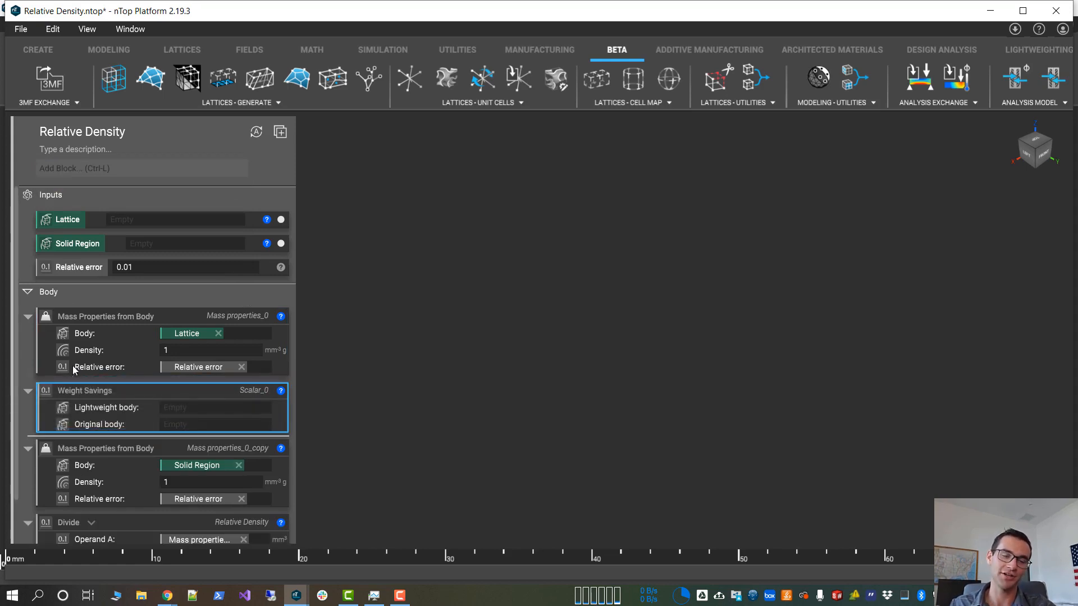
{"action": "mouse_move", "coordinate": [88, 394]}
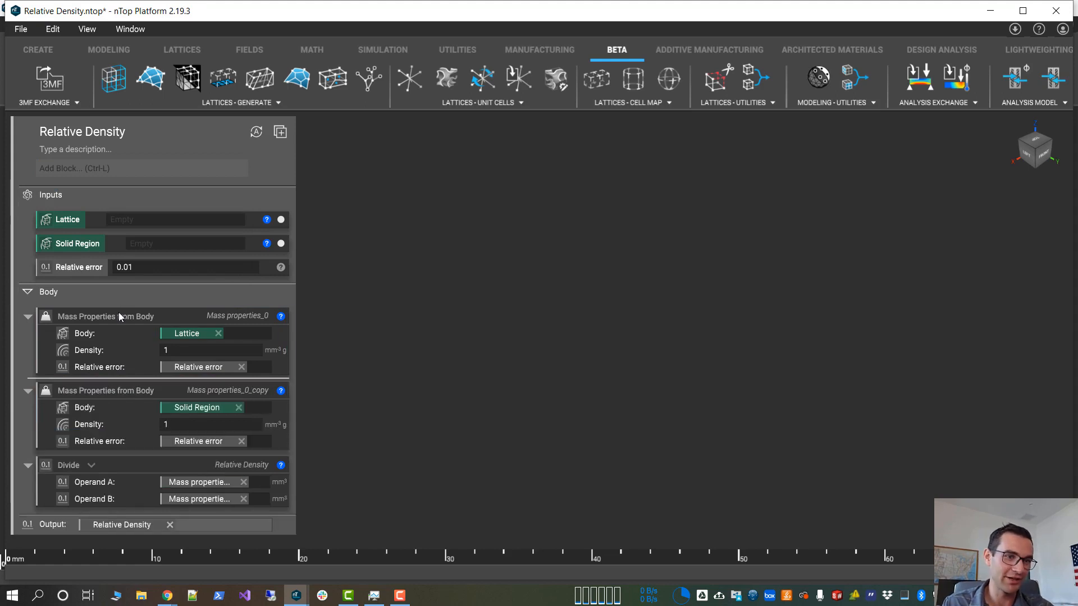
{"action": "left_click", "coordinate": [106, 316]}
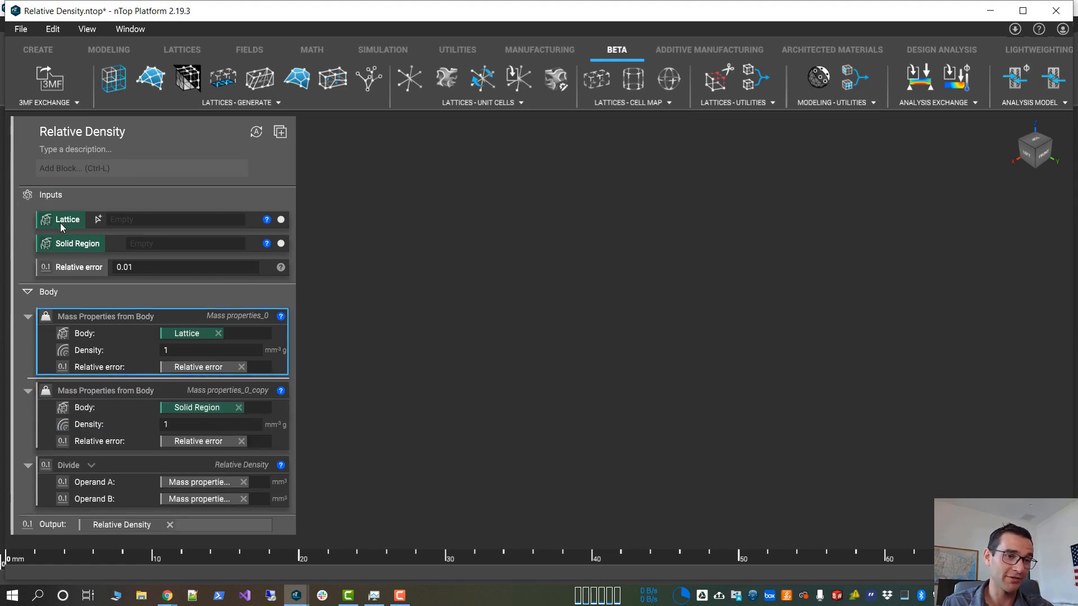
{"action": "mouse_move", "coordinate": [76, 243]}
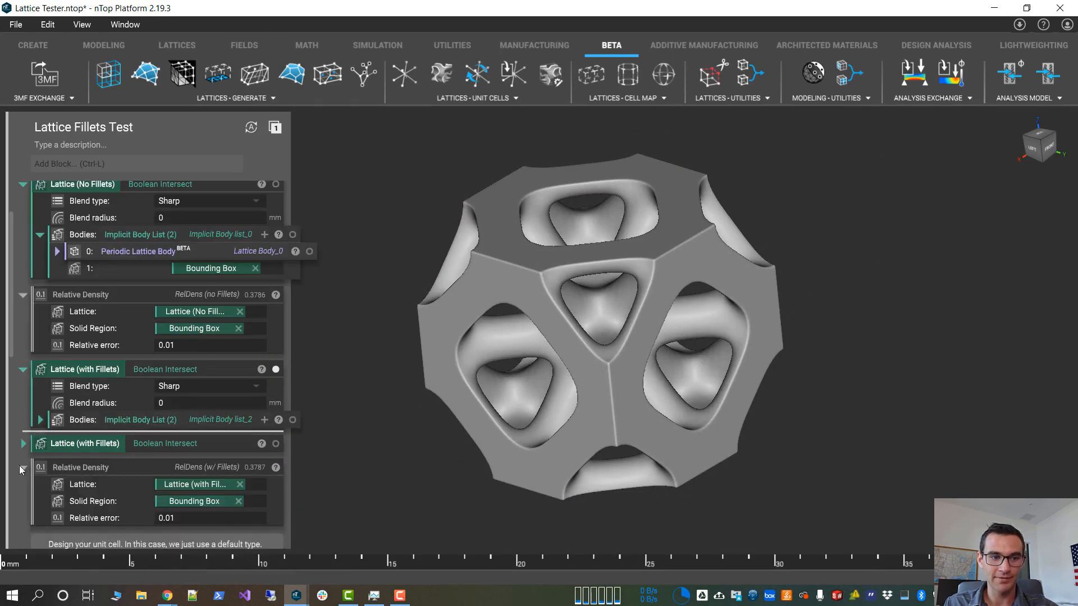
Feed Lattice (with Fillets) into the second Relative Density block, reading 0.3621.
{"action": "left_click", "coordinate": [85, 370]}
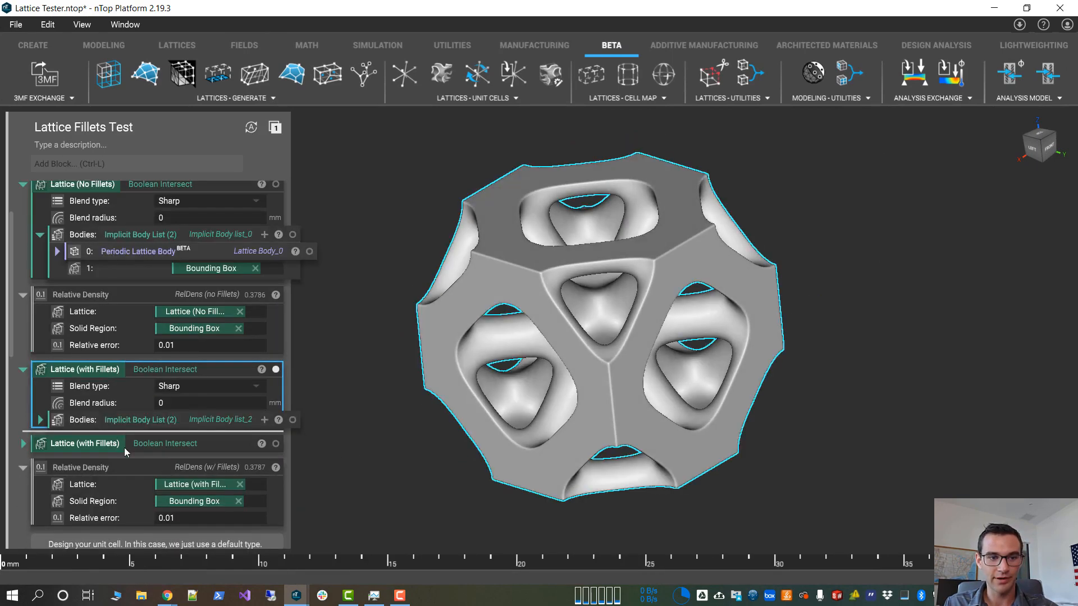
{"action": "left_click", "coordinate": [84, 443]}
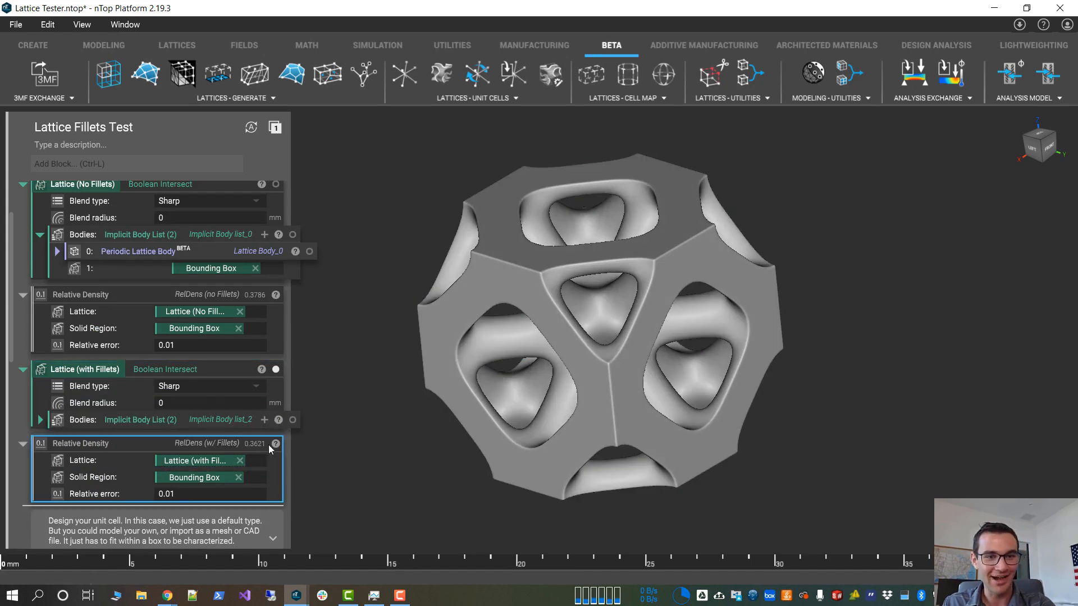
{"action": "mouse_move", "coordinate": [260, 454]}
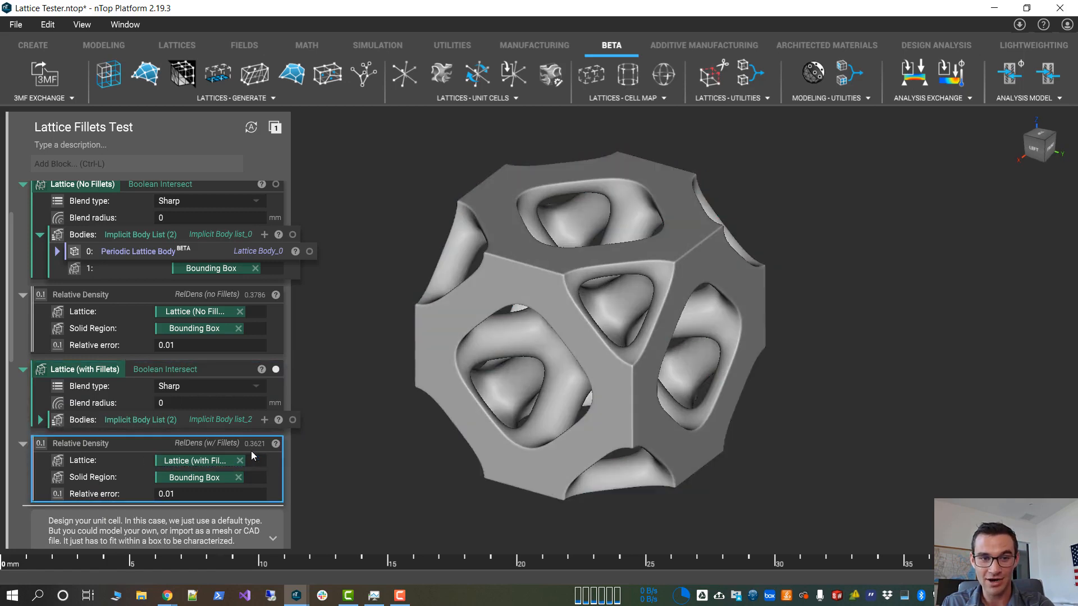
{"action": "mouse_move", "coordinate": [267, 294]}
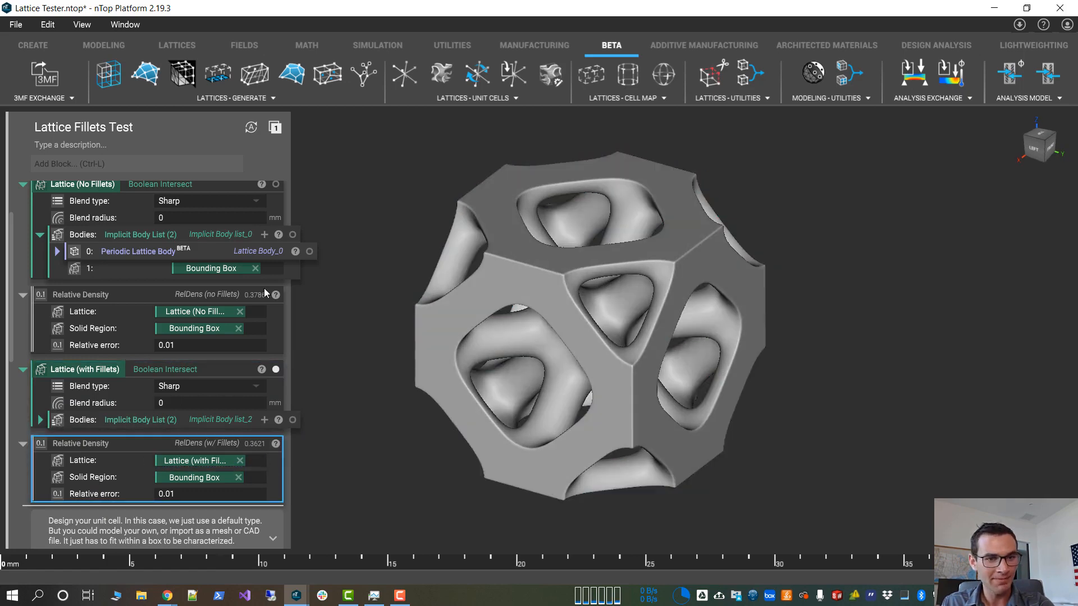
{"action": "left_click", "coordinate": [84, 370]}
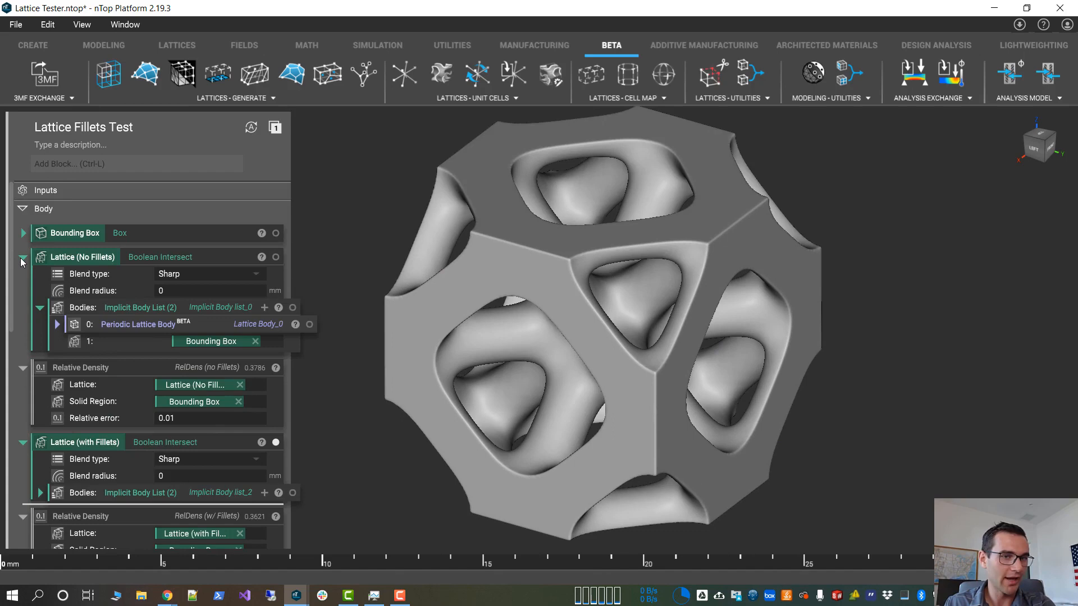
Collapse the unfilleted block and show both lattices together, expanding the filleted body list.
{"action": "left_click", "coordinate": [22, 257]}
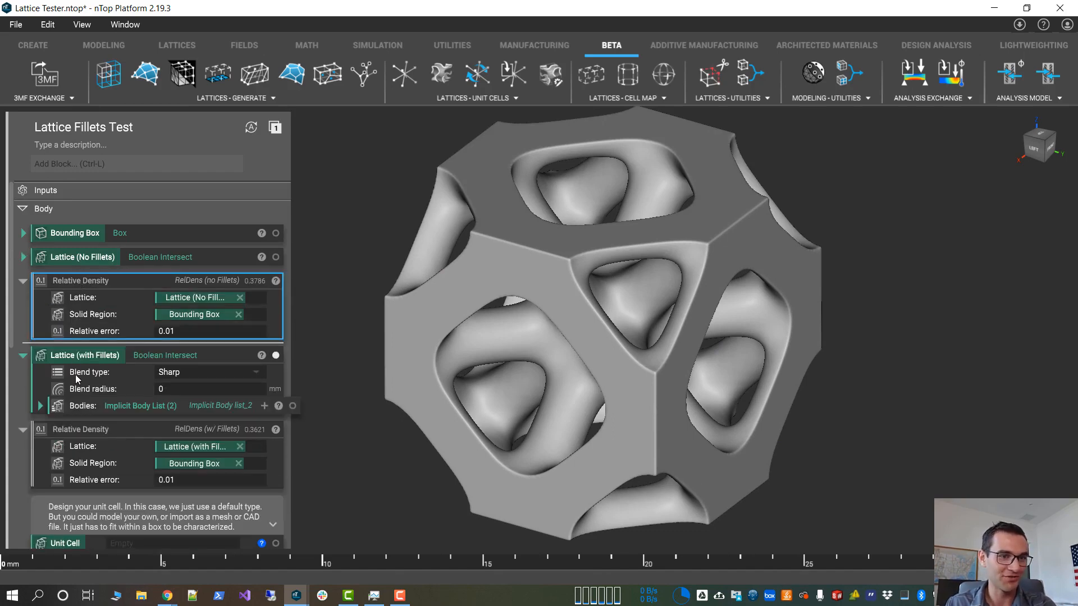
{"action": "mouse_move", "coordinate": [114, 426]}
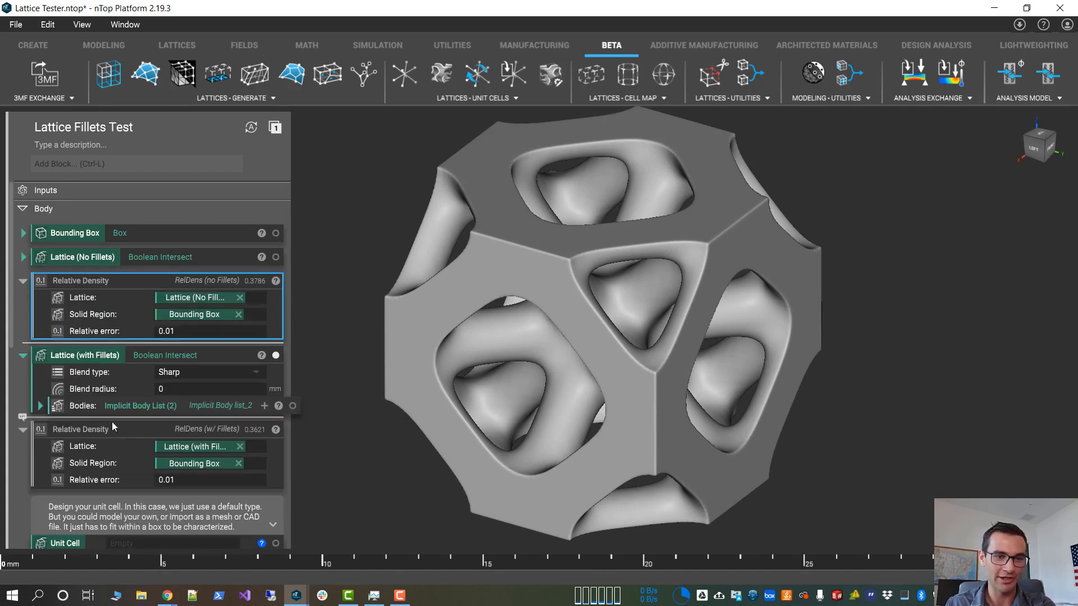
{"action": "left_click", "coordinate": [84, 355]}
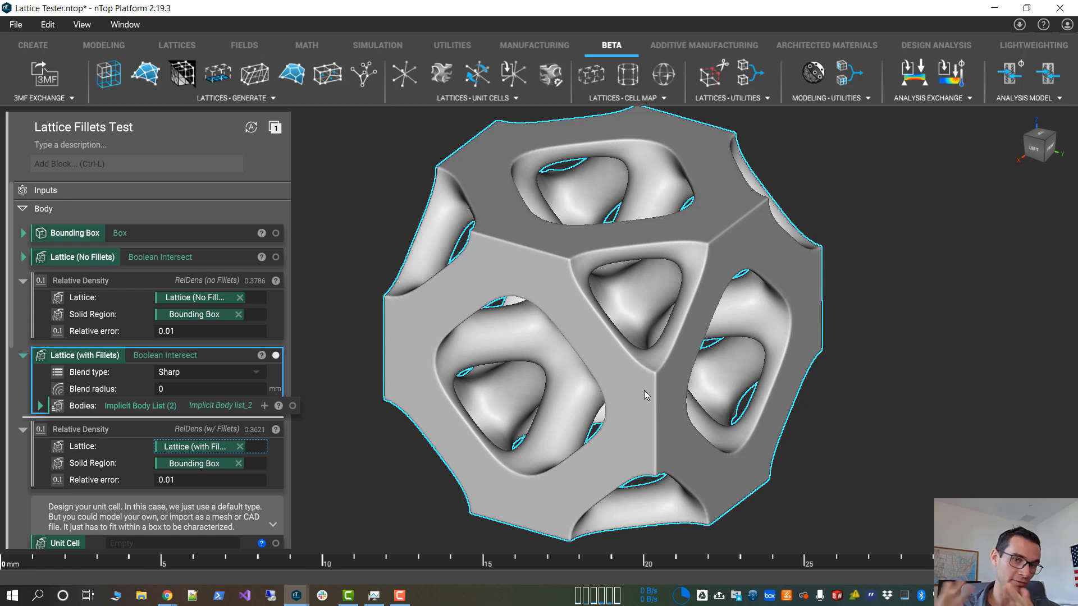
{"action": "mouse_move", "coordinate": [278, 264]}
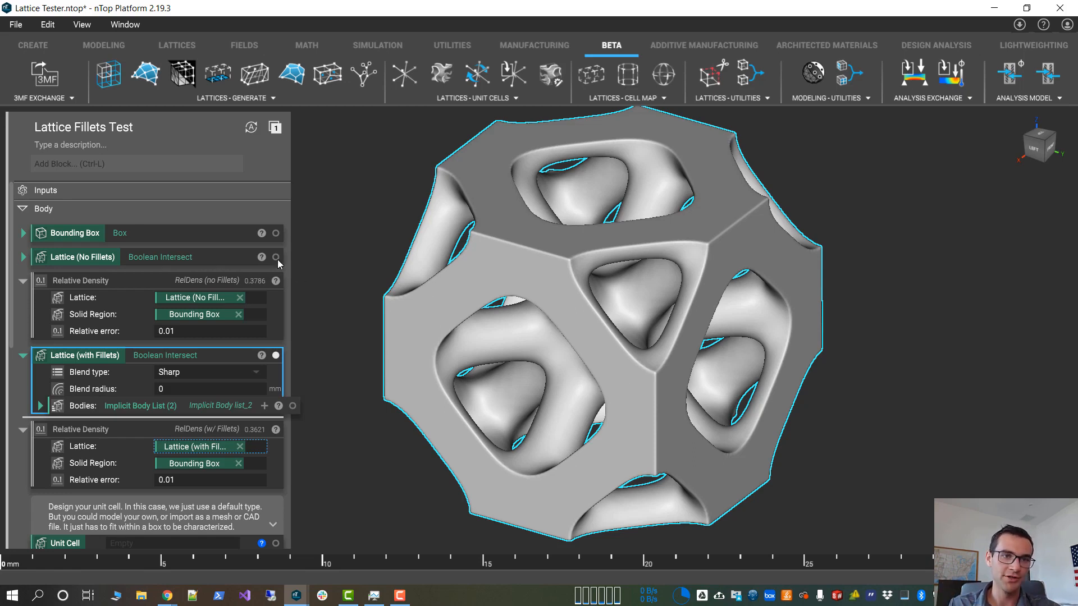
{"action": "left_click", "coordinate": [276, 256]}
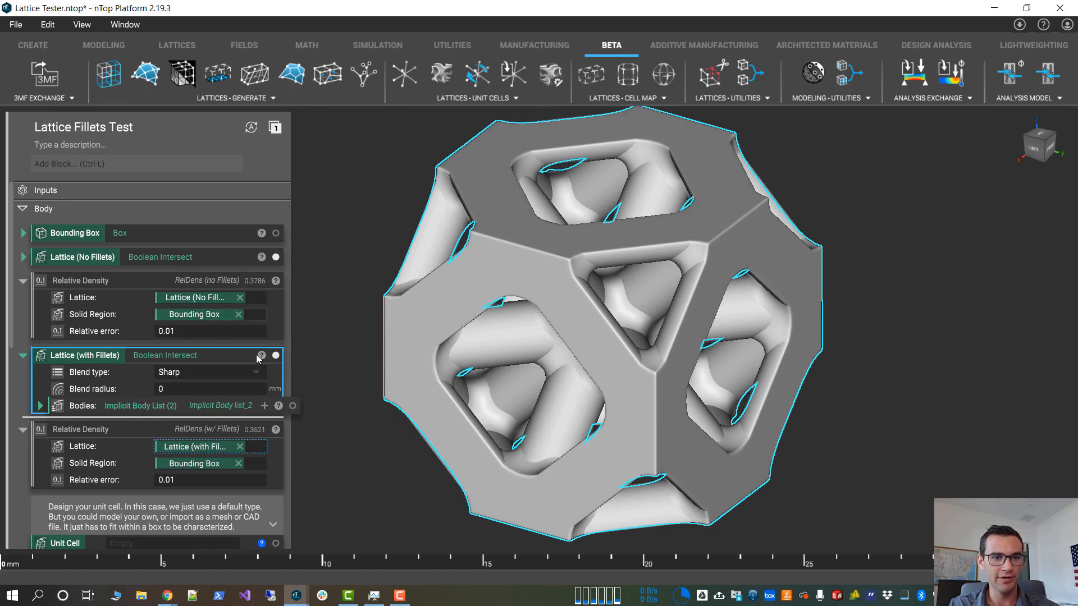
{"action": "left_click", "coordinate": [275, 356]}
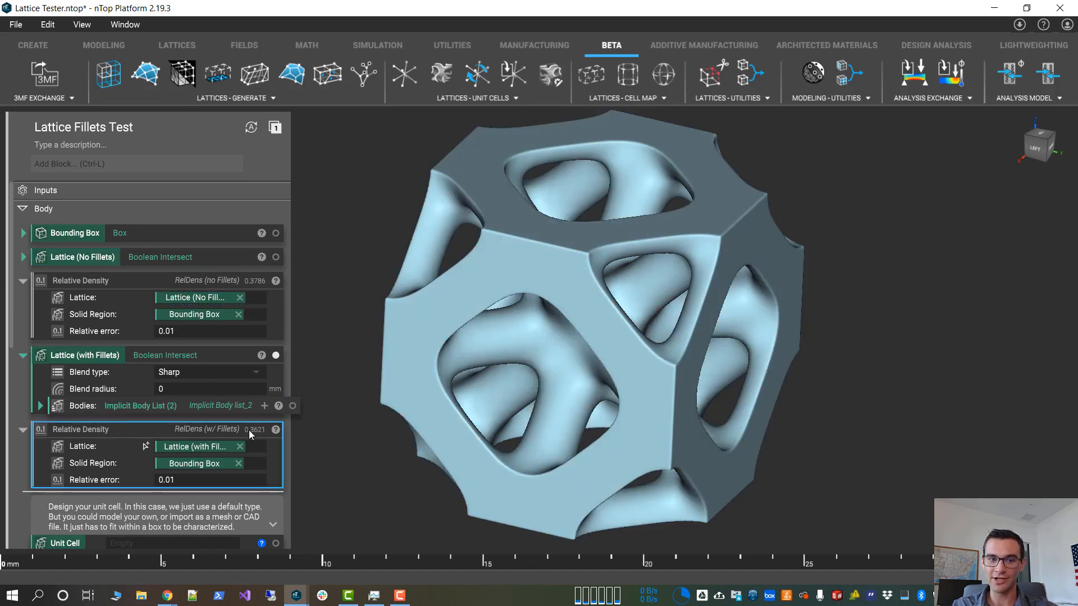
{"action": "left_click", "coordinate": [39, 406]}
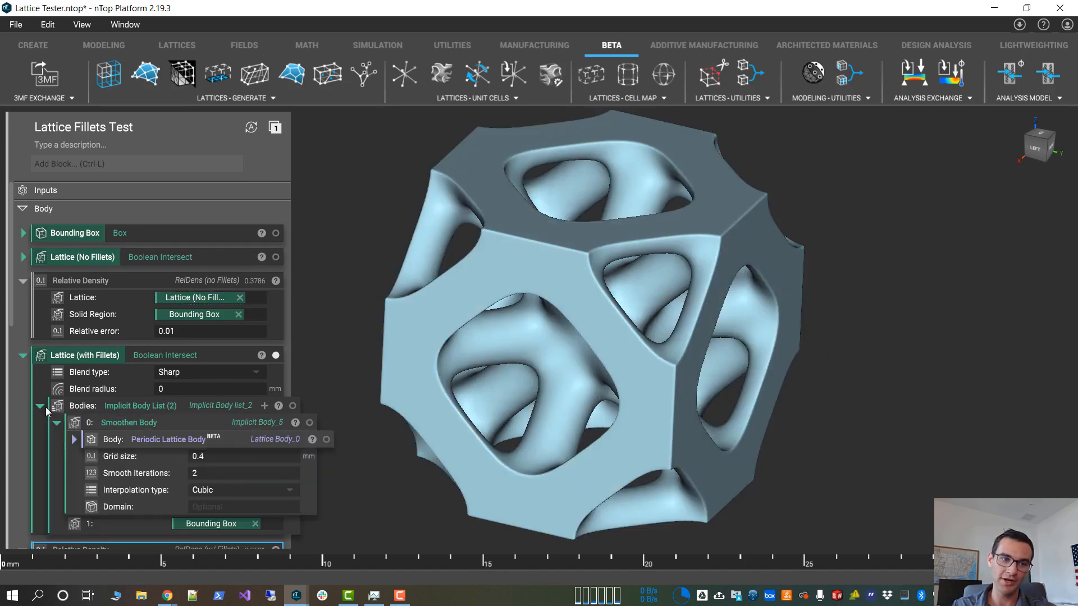
Add an Offset Body to the smoothed lattice with a 0.01 mm distance.
{"action": "scroll", "scroll_direction": "down", "scroll_amount": 3}
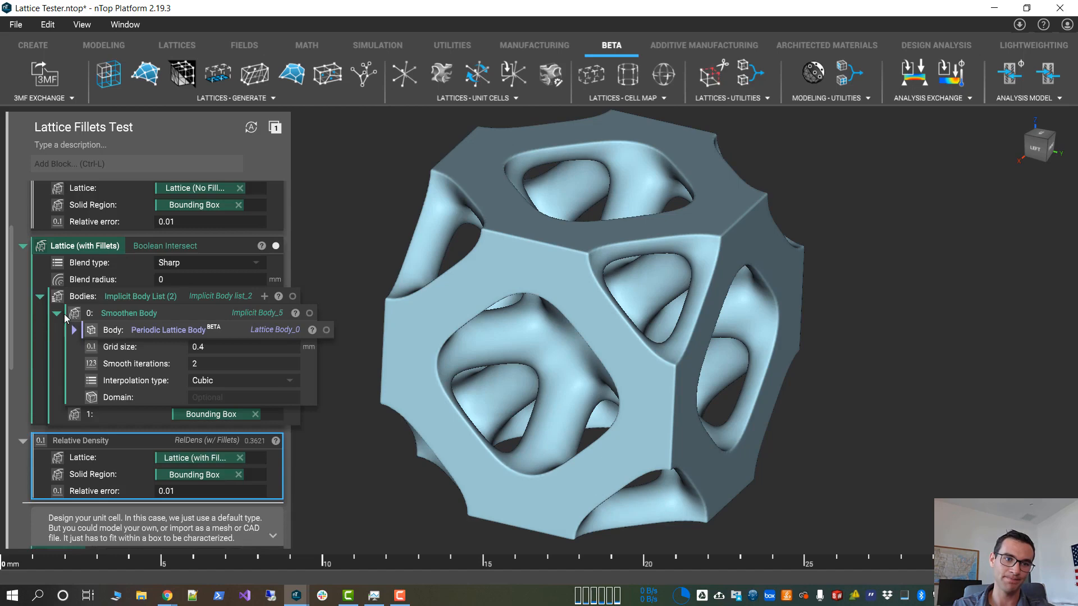
{"action": "left_click", "coordinate": [57, 313]}
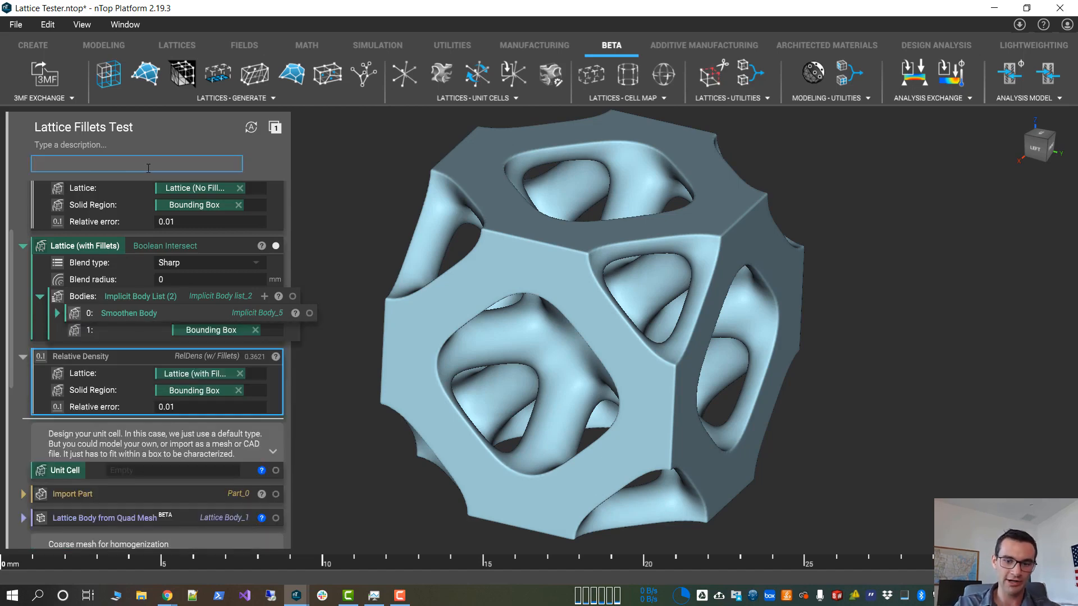
{"action": "type", "text": "offset"}
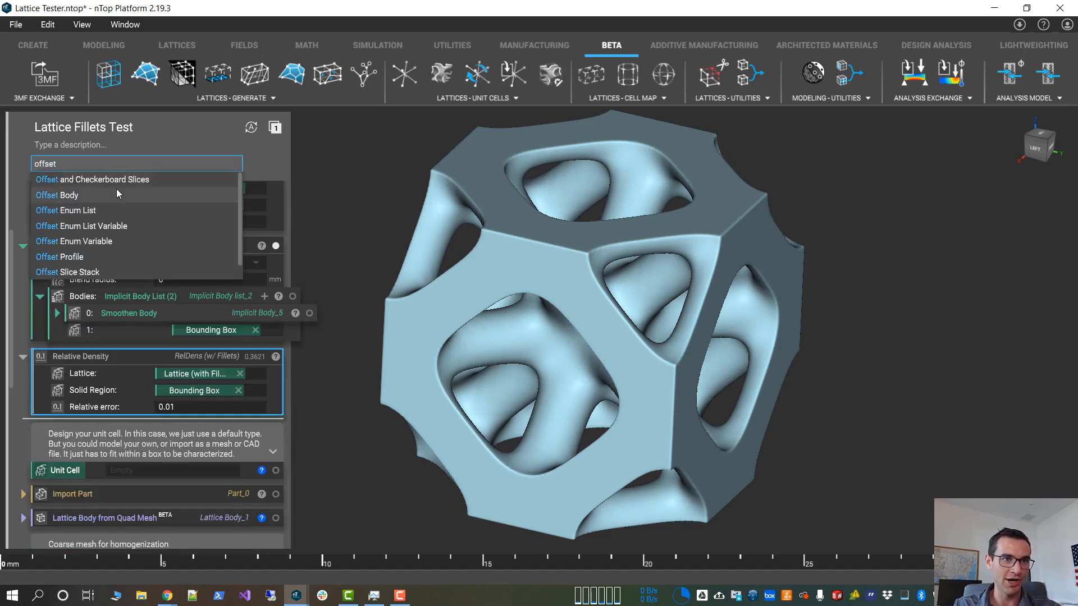
{"action": "left_click", "coordinate": [58, 195]}
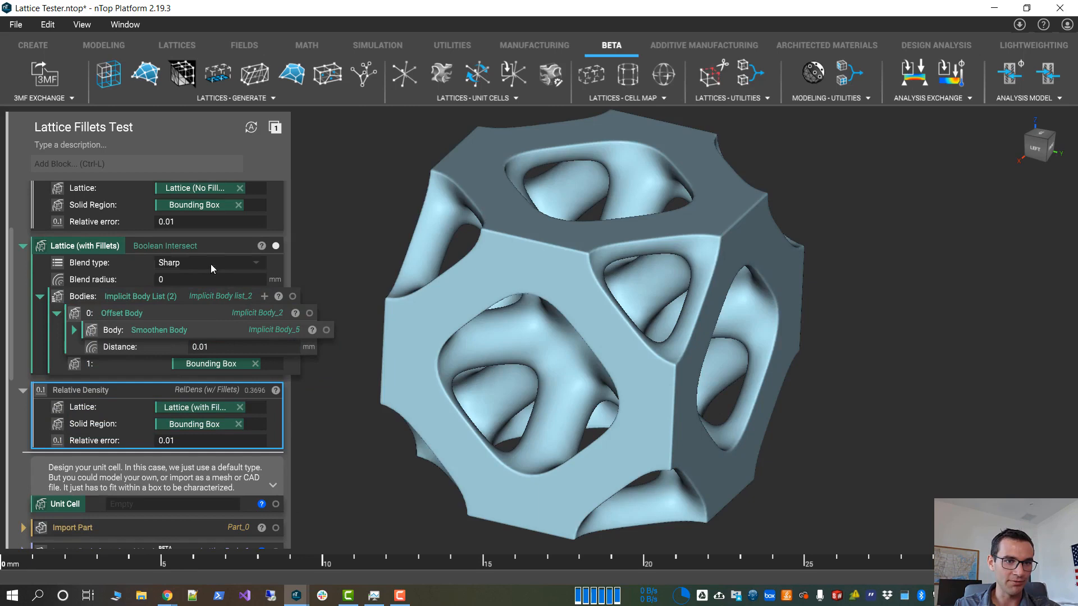
{"action": "scroll", "scroll_direction": "up", "scroll_amount": 3}
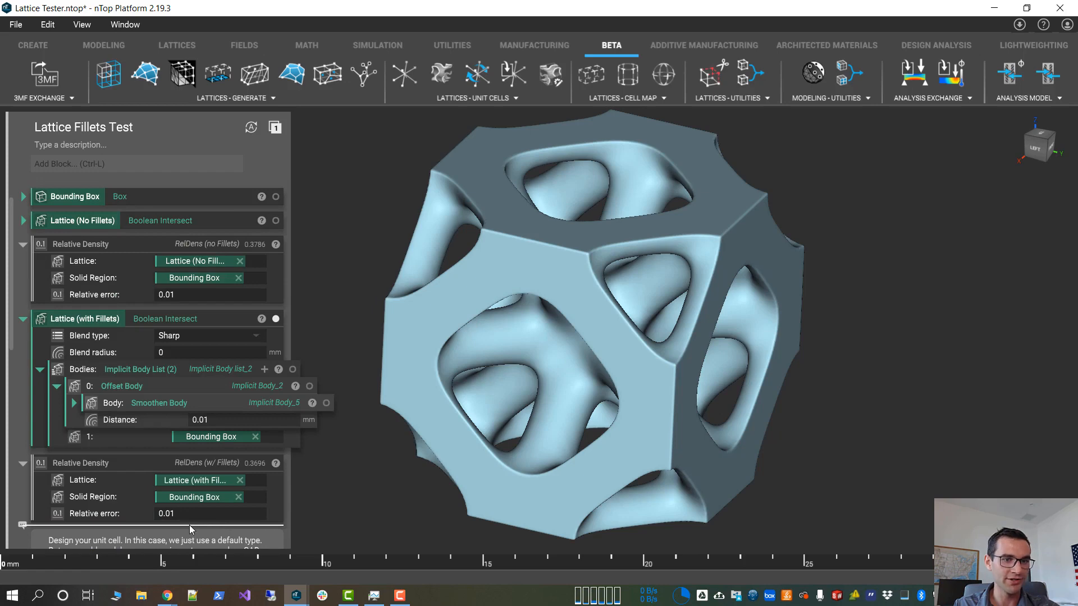
{"action": "left_click", "coordinate": [209, 514]}
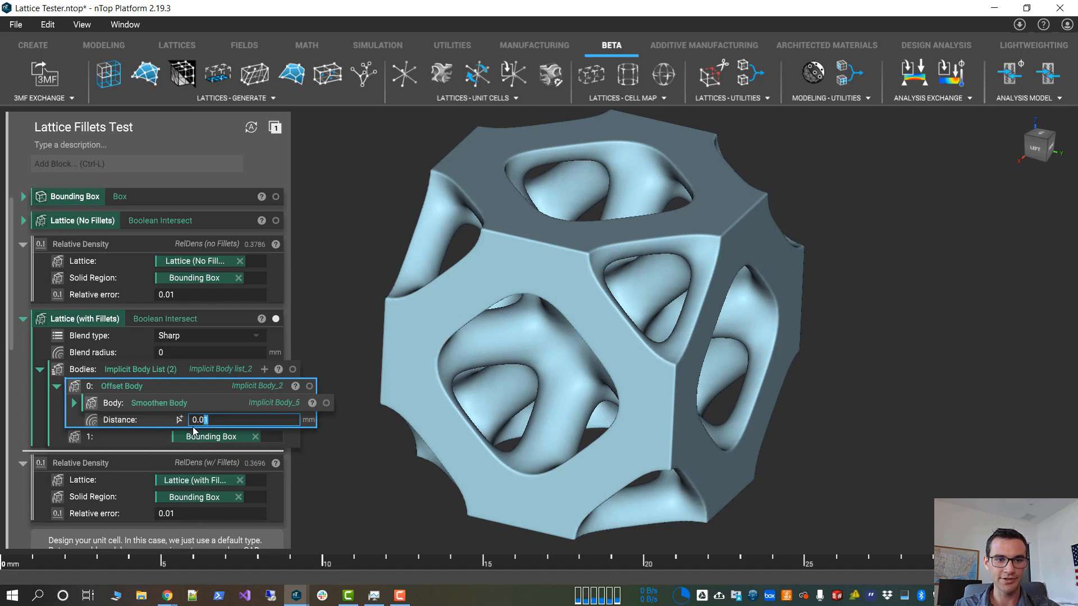
{"action": "mouse_move", "coordinate": [251, 472]}
{"action": "type", "text": "2"}
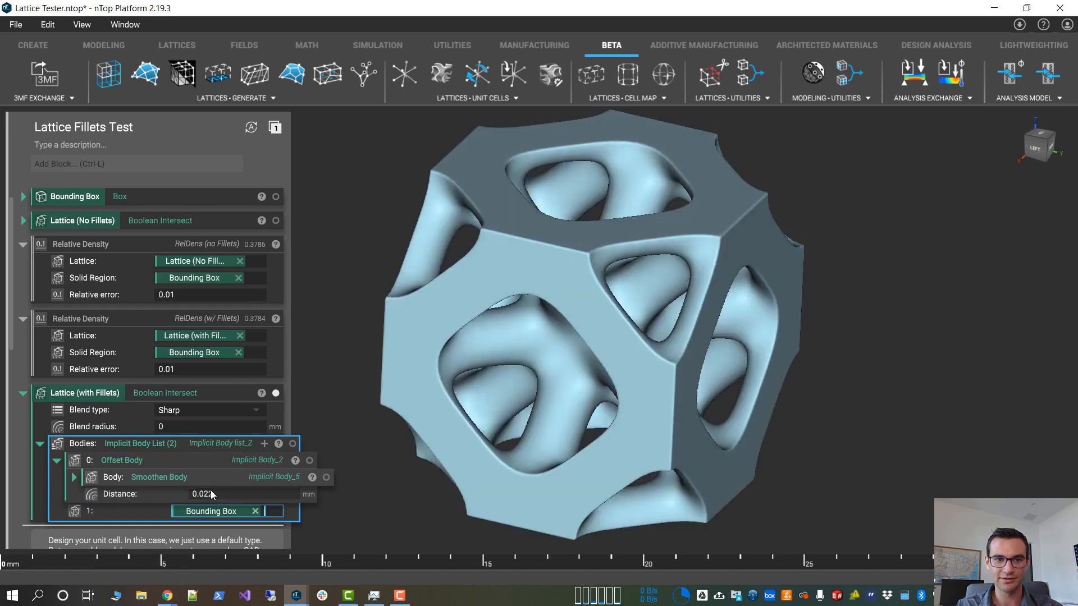
Tune the offset distance through 0.02 and 0.0225 to 0.0223 mm, giving density 0.3787.
{"action": "left_click", "coordinate": [202, 494]}
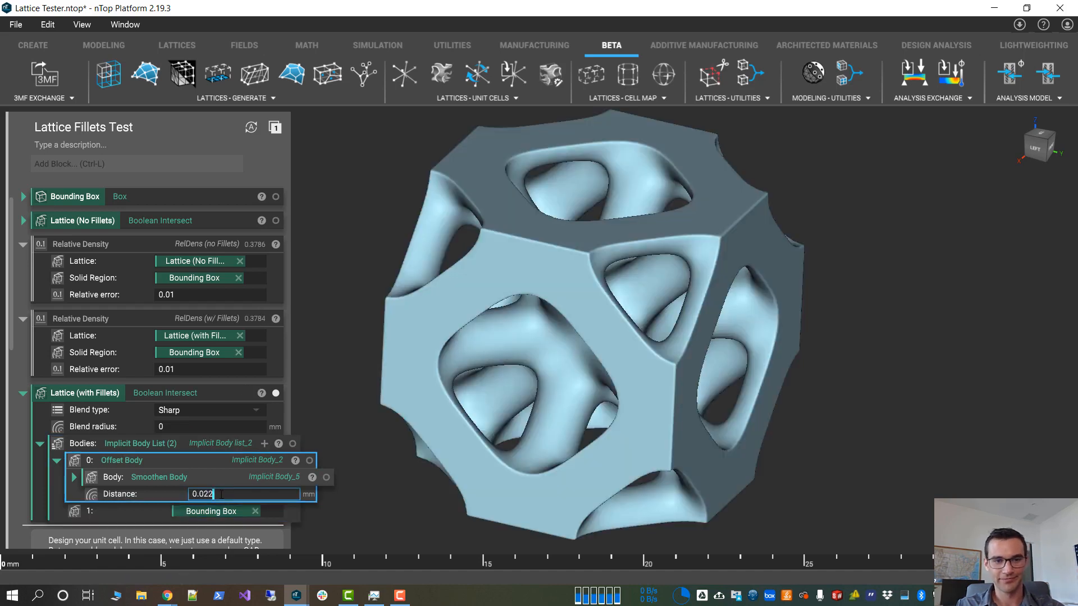
{"action": "type", "text": "5"}
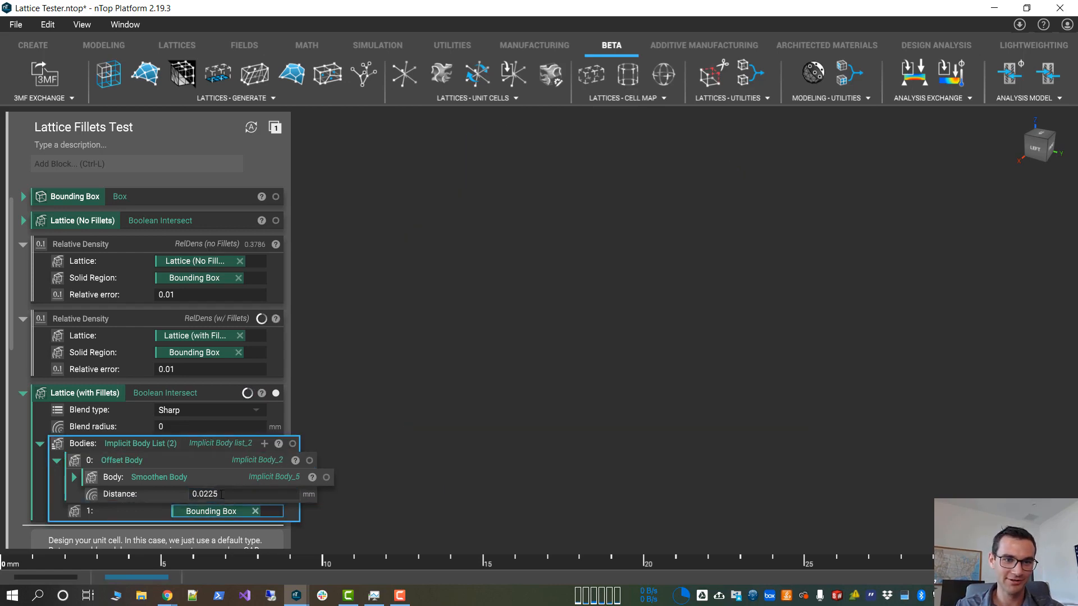
{"action": "triple_click", "coordinate": [204, 493]}
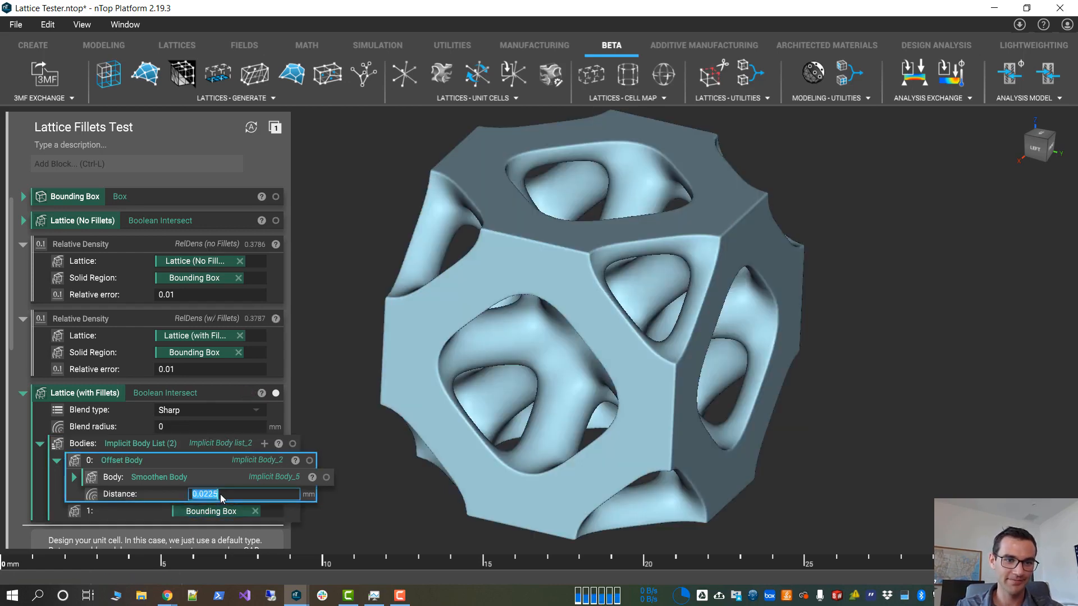
{"action": "type", "text": "0.2"}
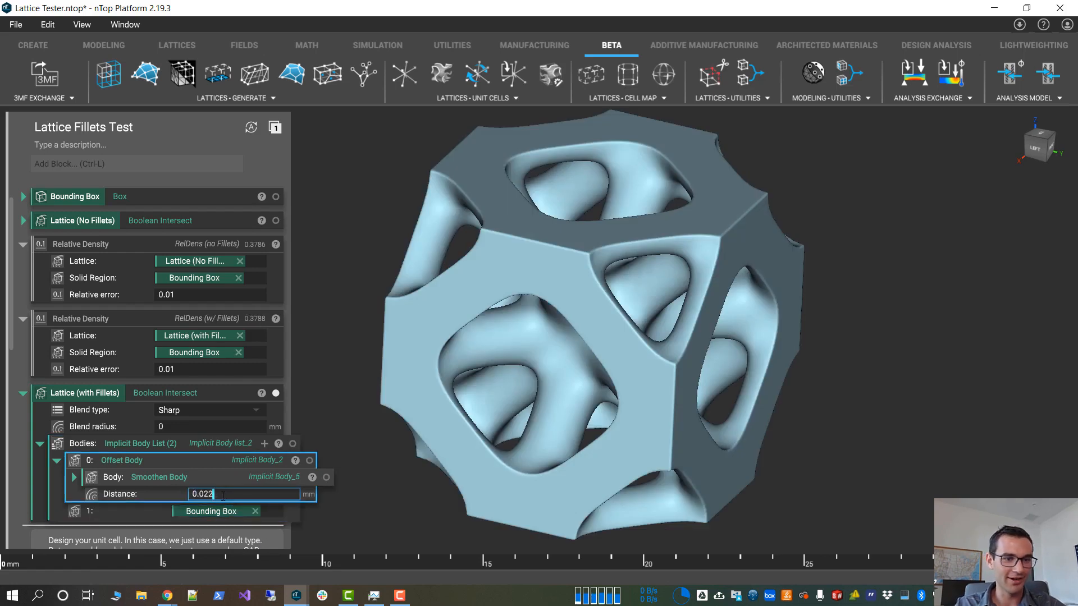
{"action": "type", "text": "3"}
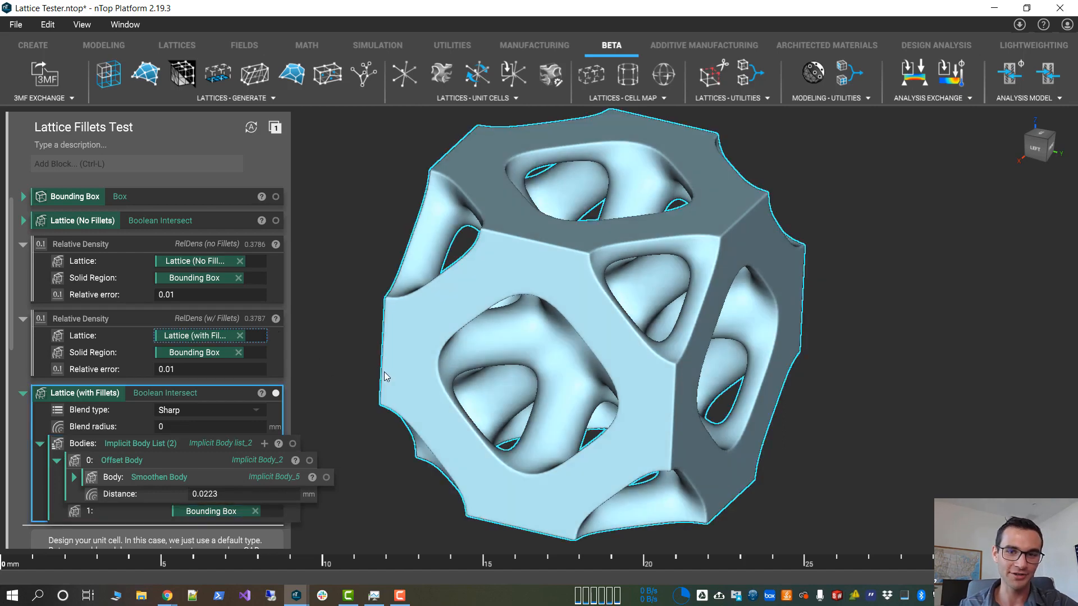
{"action": "left_click", "coordinate": [23, 393]}
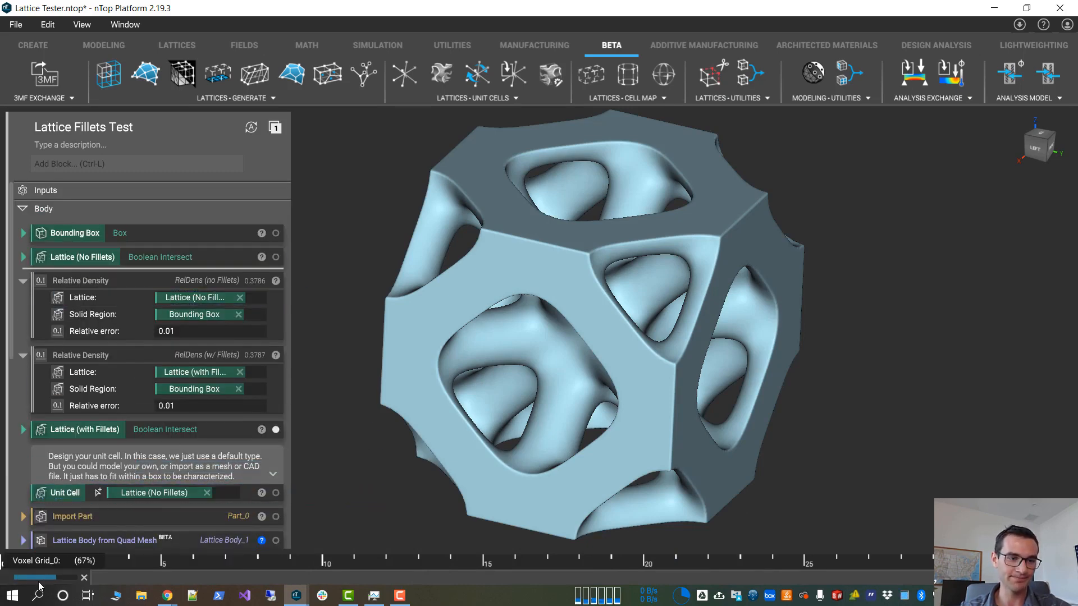
Scroll down to the Compression Static Analysis block to view the unfilleted cell's displacement.
{"action": "scroll", "scroll_direction": "down", "scroll_amount": 3}
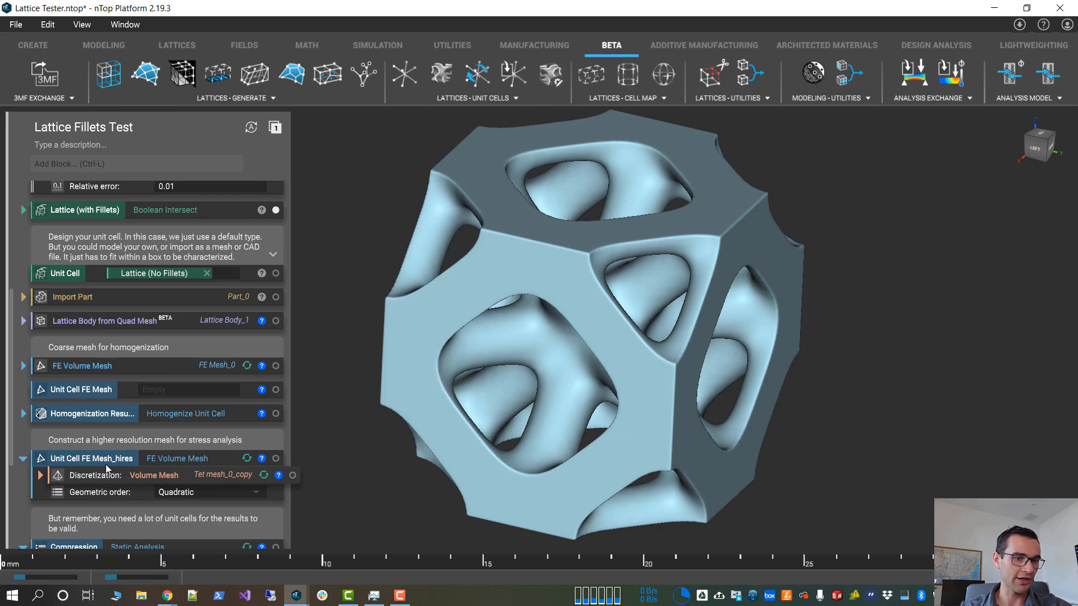
{"action": "mouse_move", "coordinate": [371, 535]}
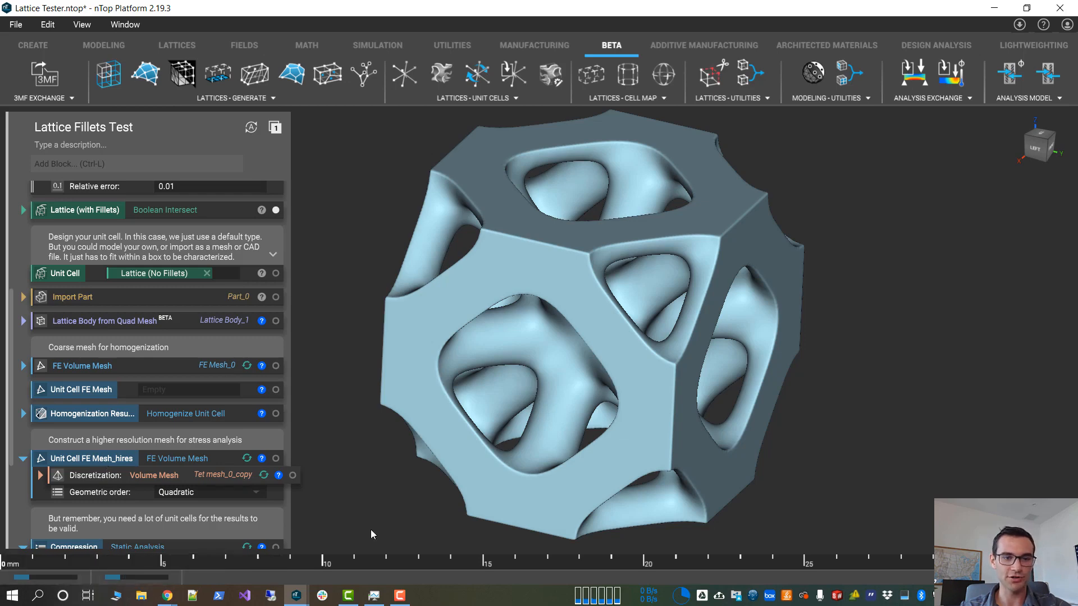
{"action": "mouse_move", "coordinate": [733, 300]}
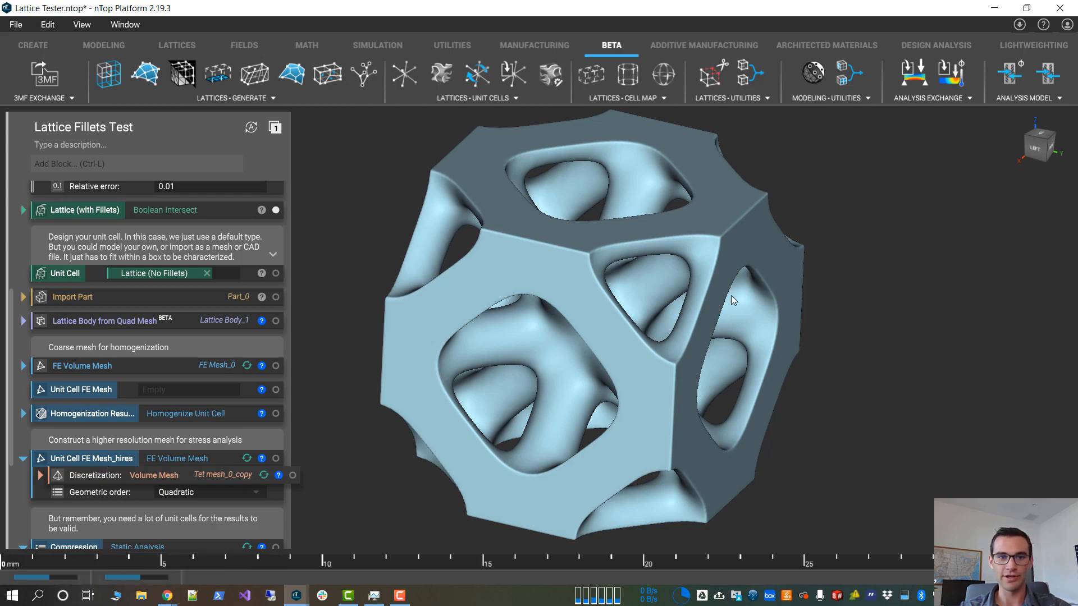
{"action": "scroll", "scroll_direction": "down", "scroll_amount": 3}
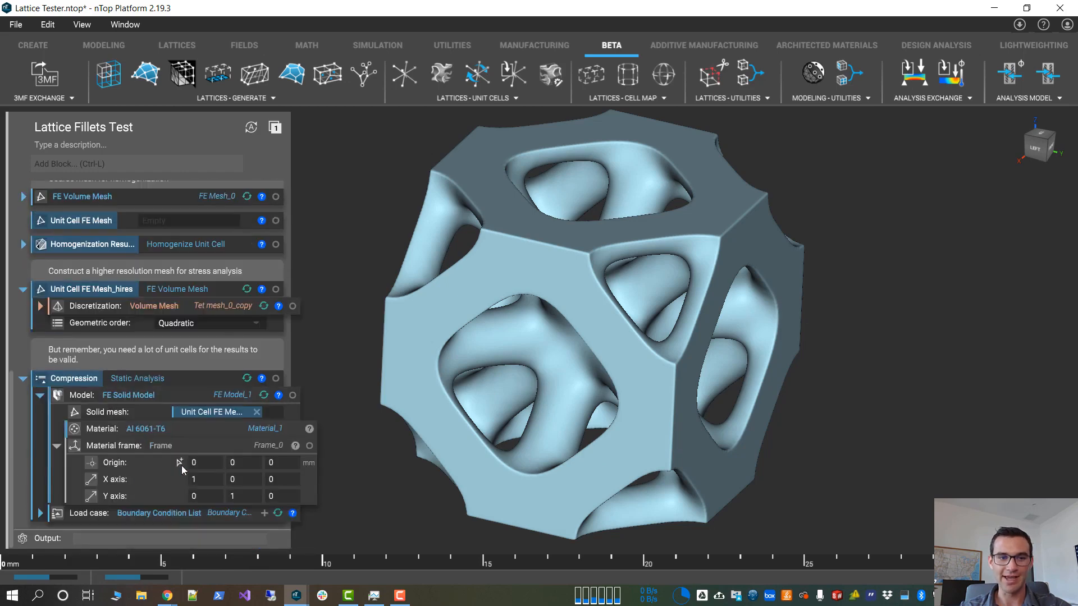
{"action": "mouse_move", "coordinate": [210, 401]}
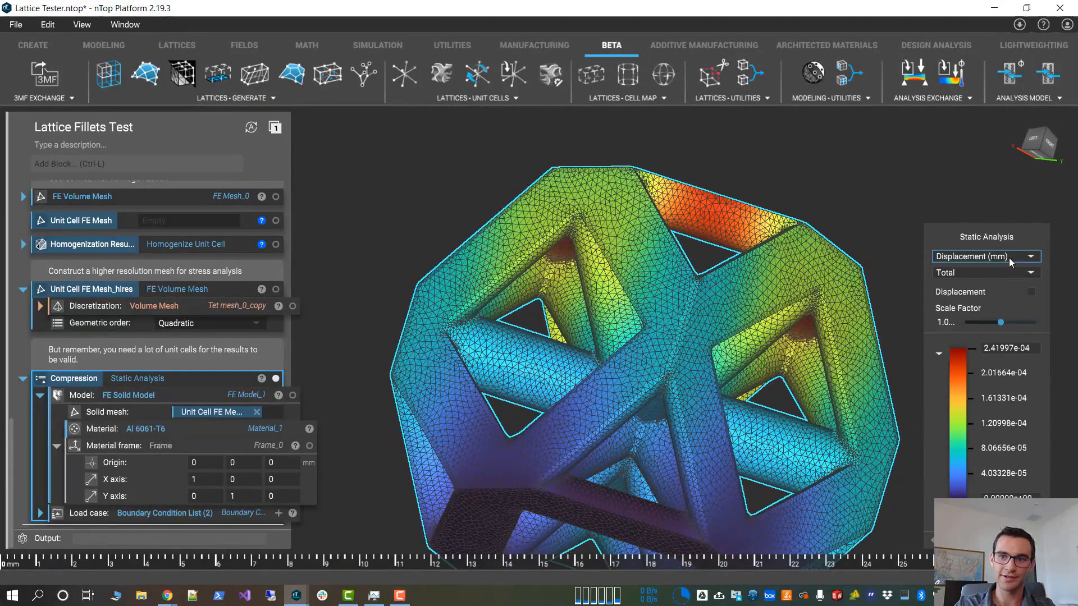
Set the analysed Unit Cell to Lattice (with Fillets).
{"action": "left_click", "coordinate": [984, 256]}
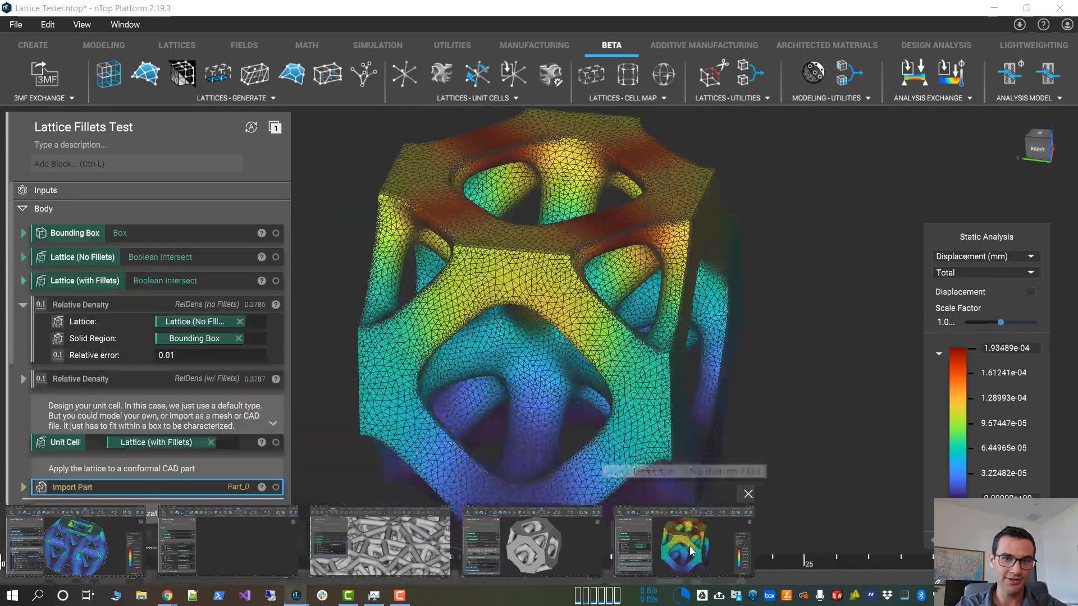
Switch the compression analysis results from Displacement to Von Mises stress.
{"action": "left_click", "coordinate": [748, 493]}
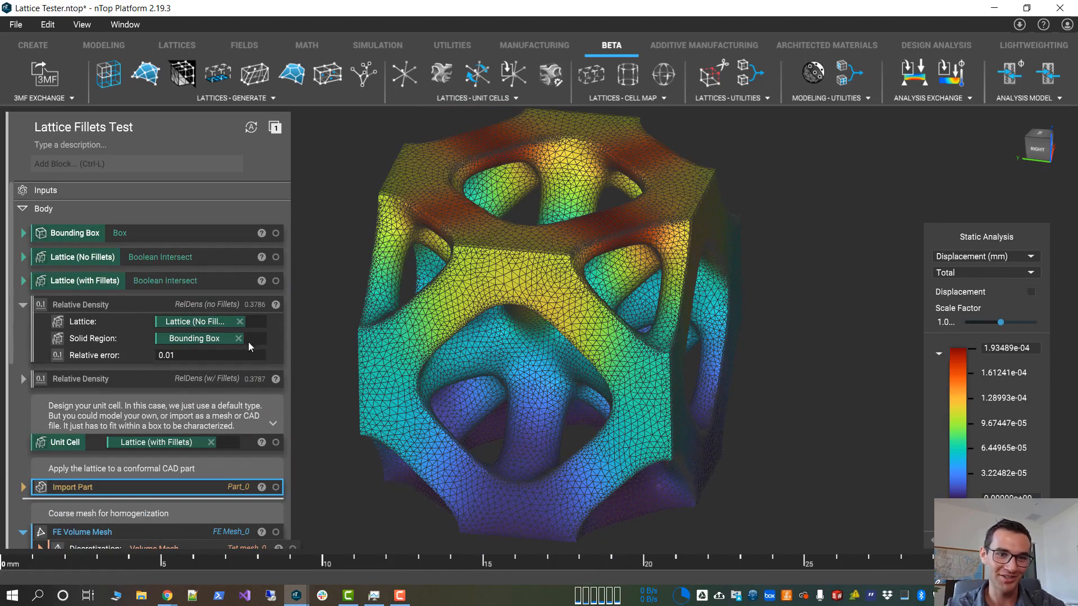
{"action": "left_click", "coordinate": [151, 379]}
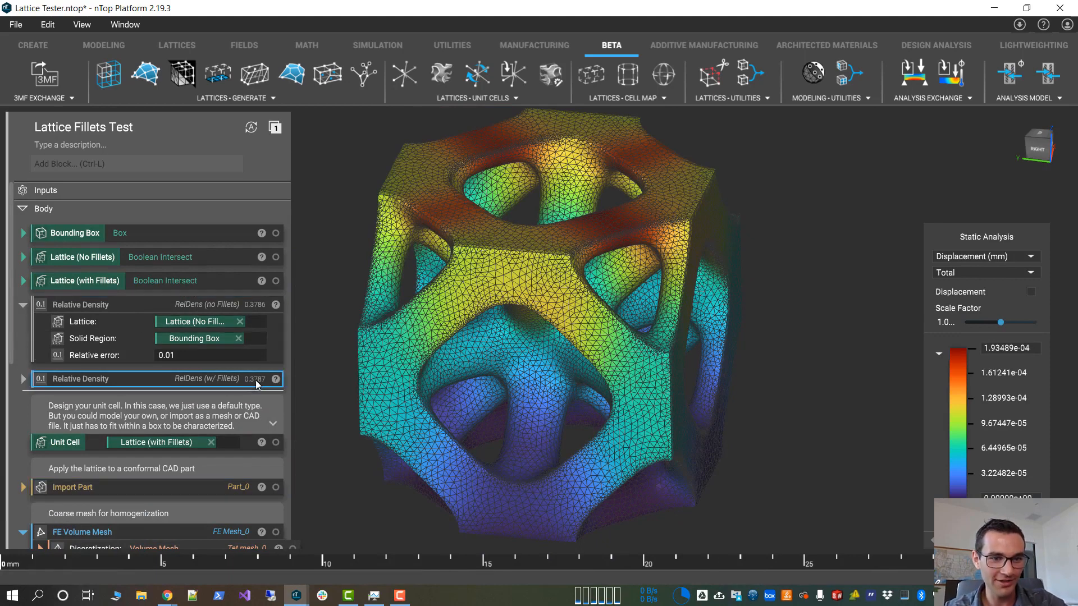
{"action": "left_click", "coordinate": [80, 305]}
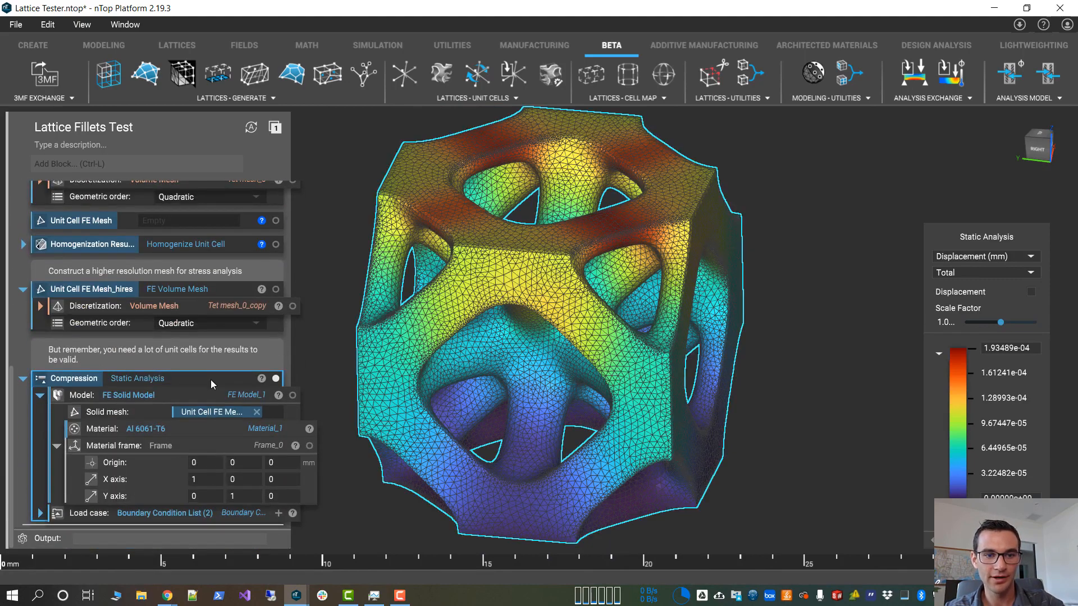
{"action": "left_click", "coordinate": [983, 256]}
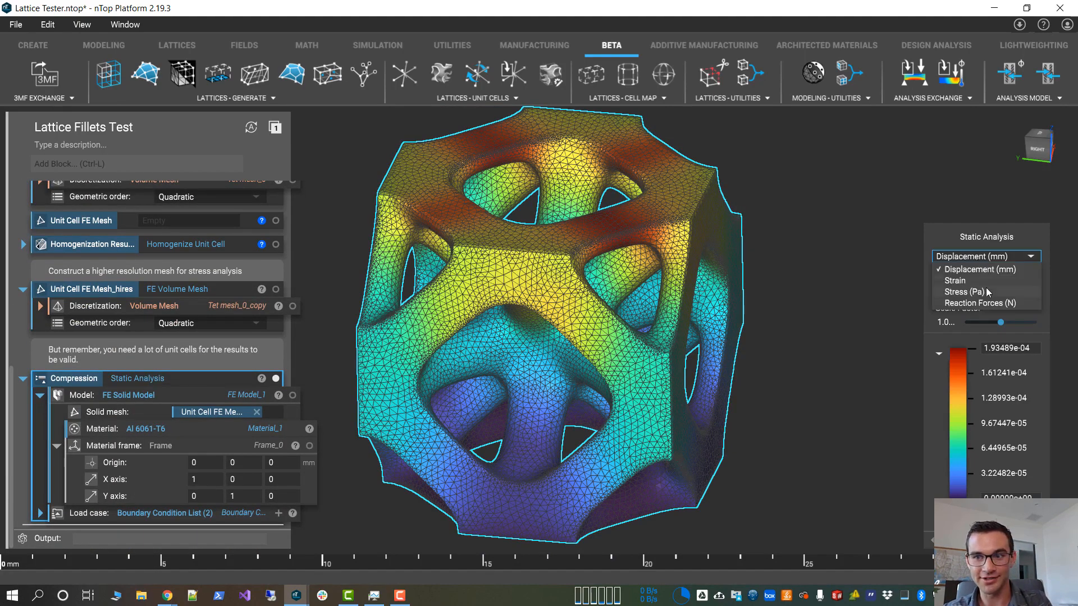
{"action": "left_click", "coordinate": [959, 291]}
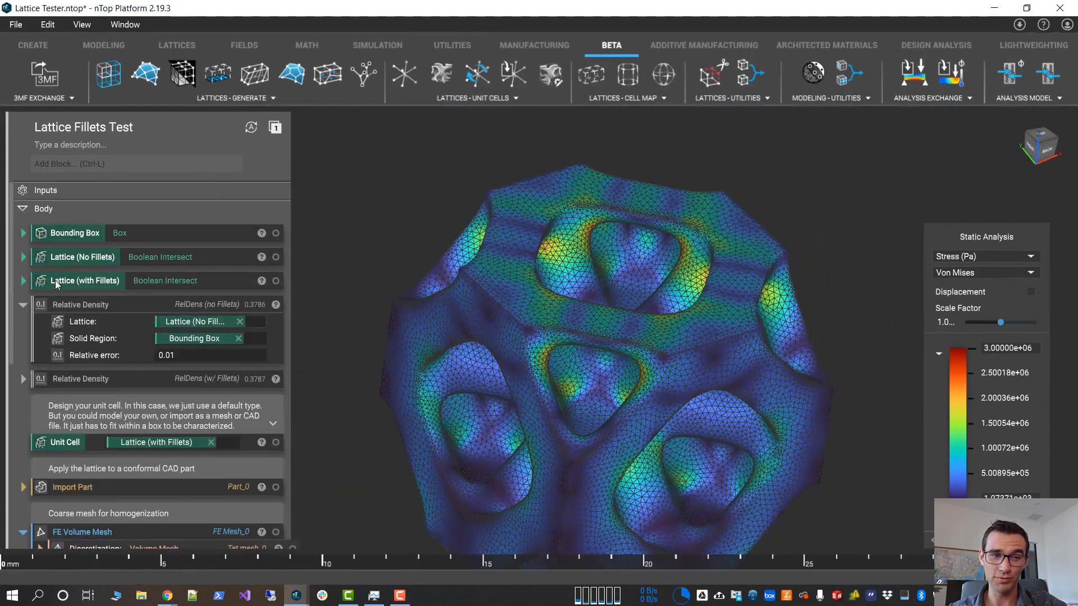
{"action": "left_click", "coordinate": [22, 281]}
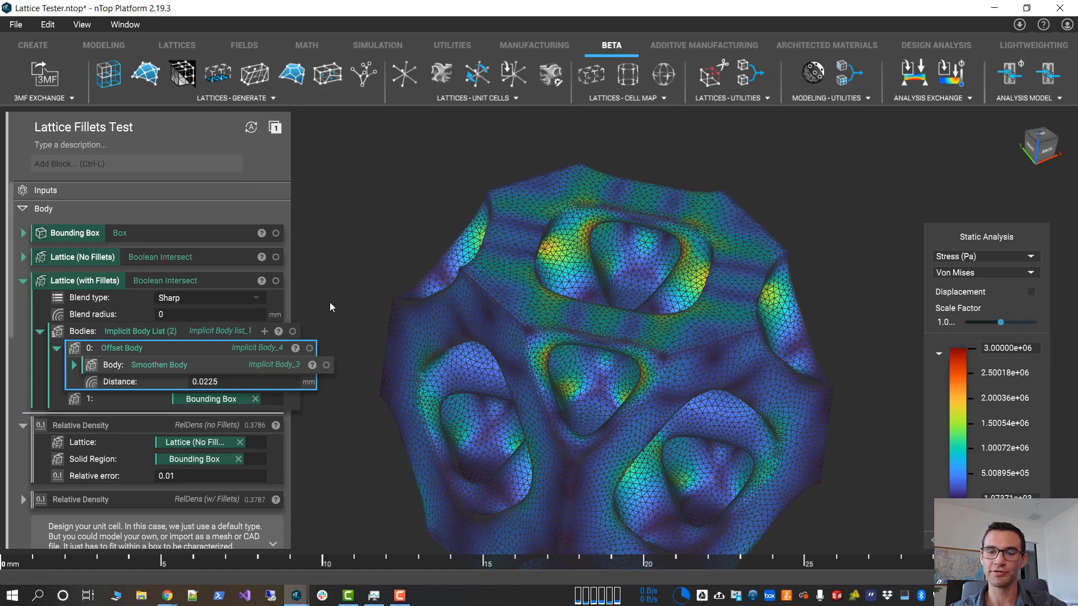
{"action": "mouse_move", "coordinate": [55, 353]}
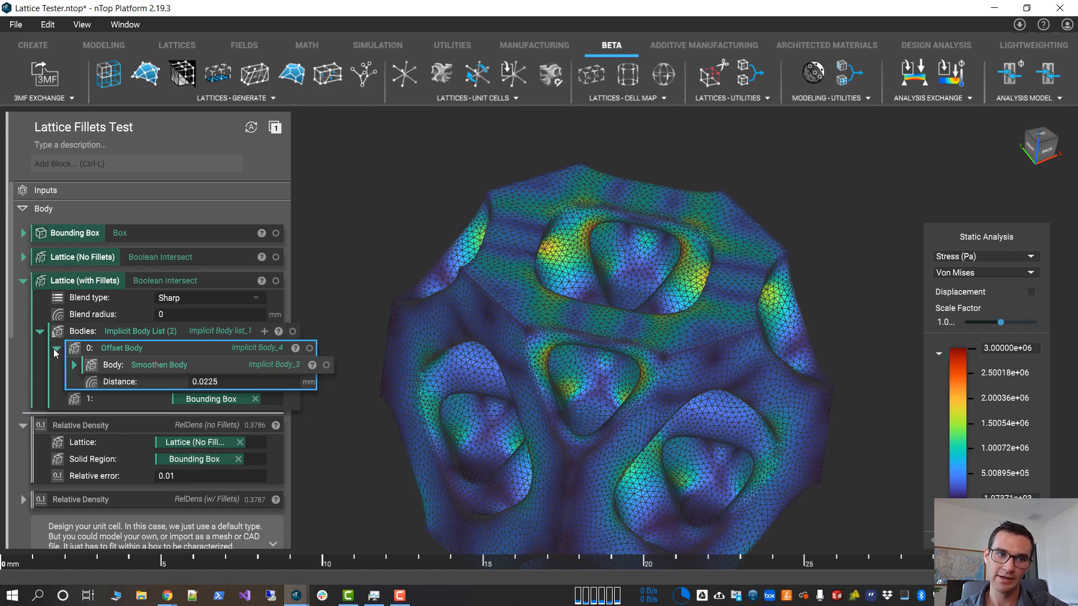
{"action": "left_click", "coordinate": [22, 281]}
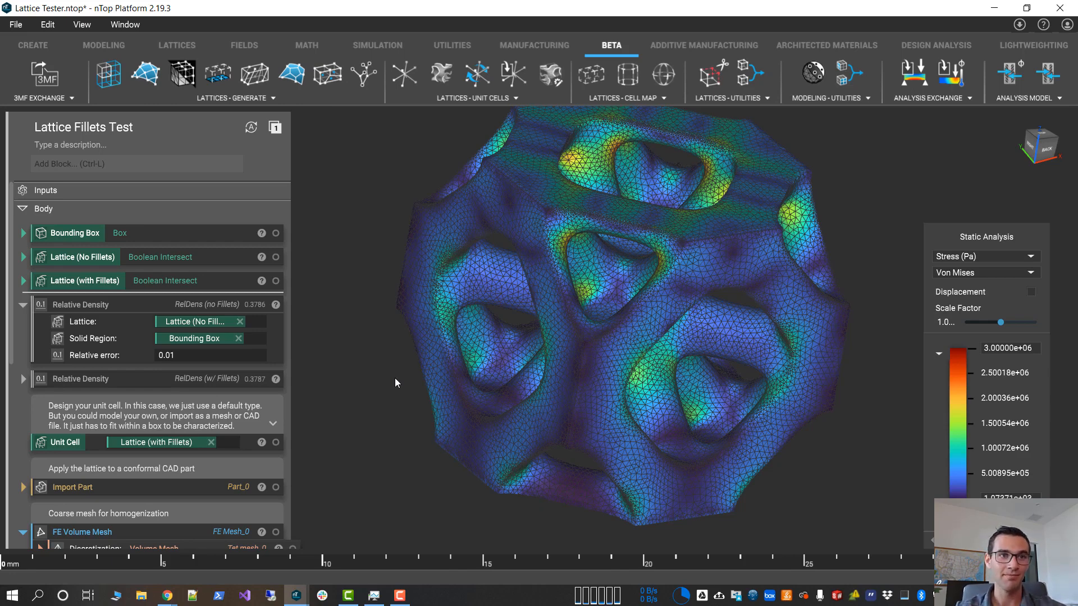
{"action": "mouse_move", "coordinate": [354, 536]}
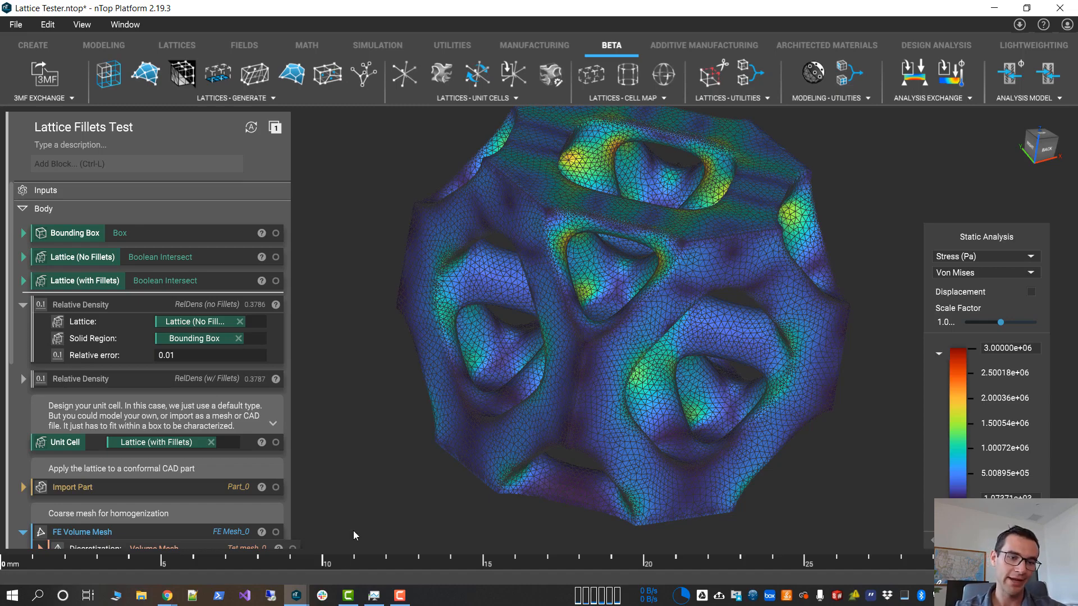